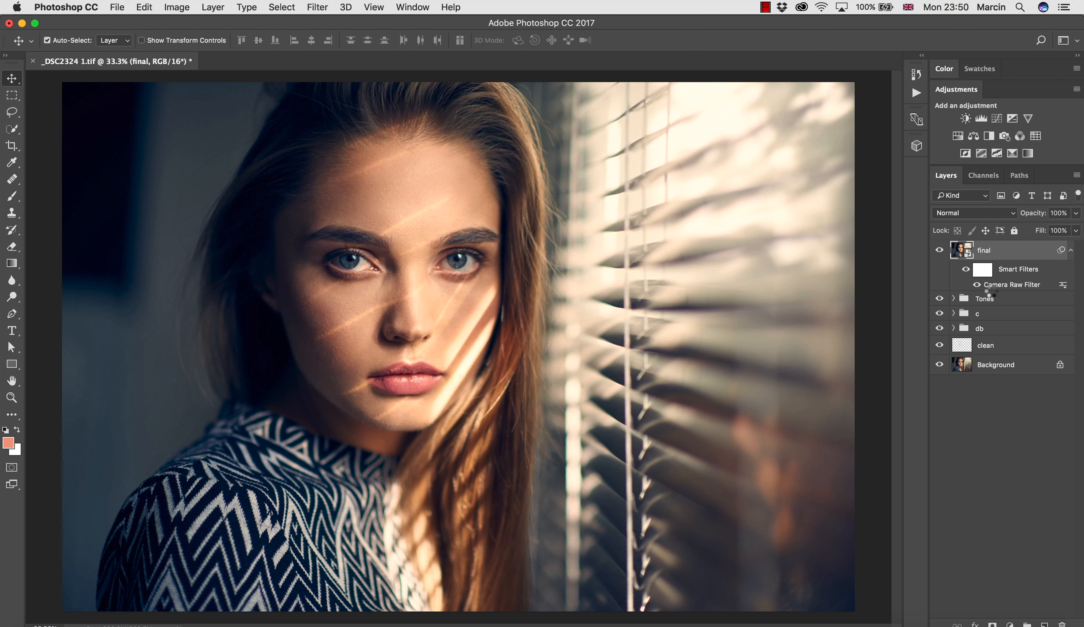
# Step: Briefly view the Camera Raw filter settings and dismiss them again
pyautogui.doubleClick(1011, 285)
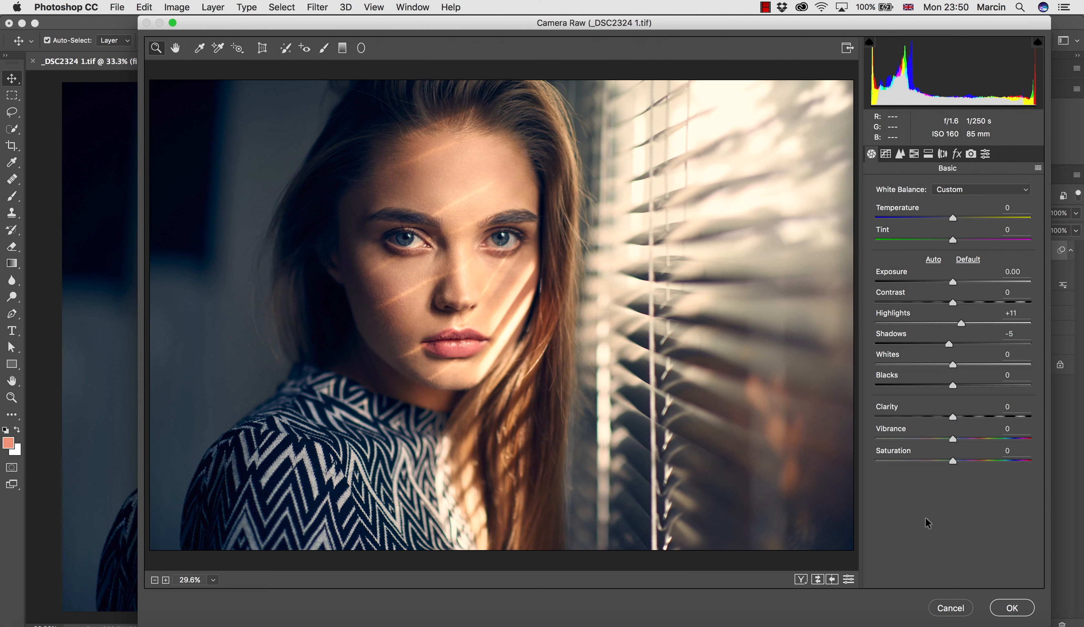
pyautogui.moveTo(937, 538)
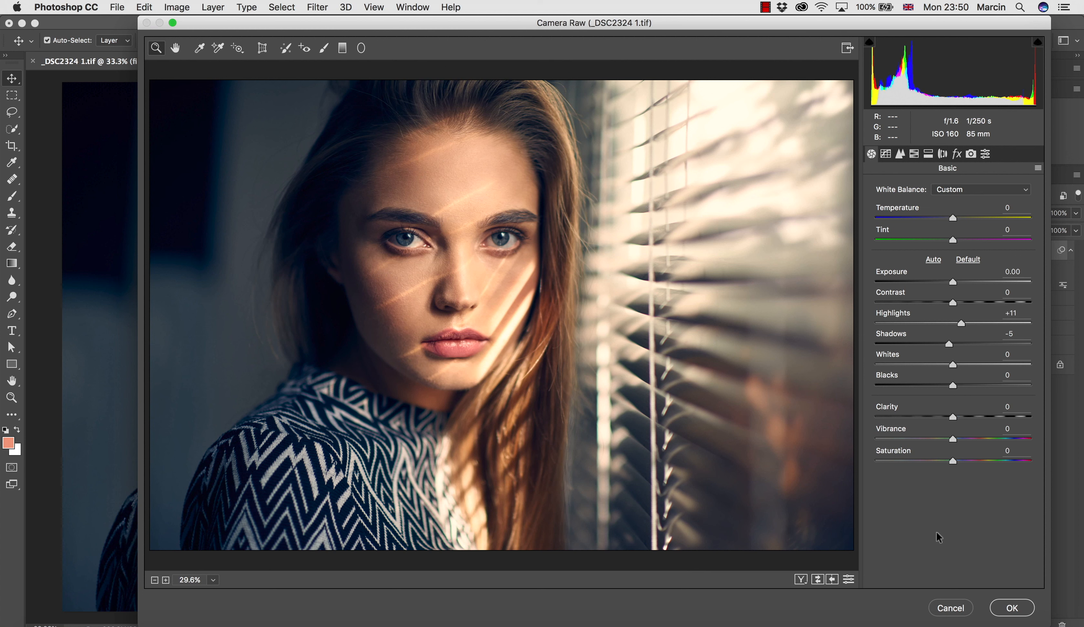
pyautogui.moveTo(941, 576)
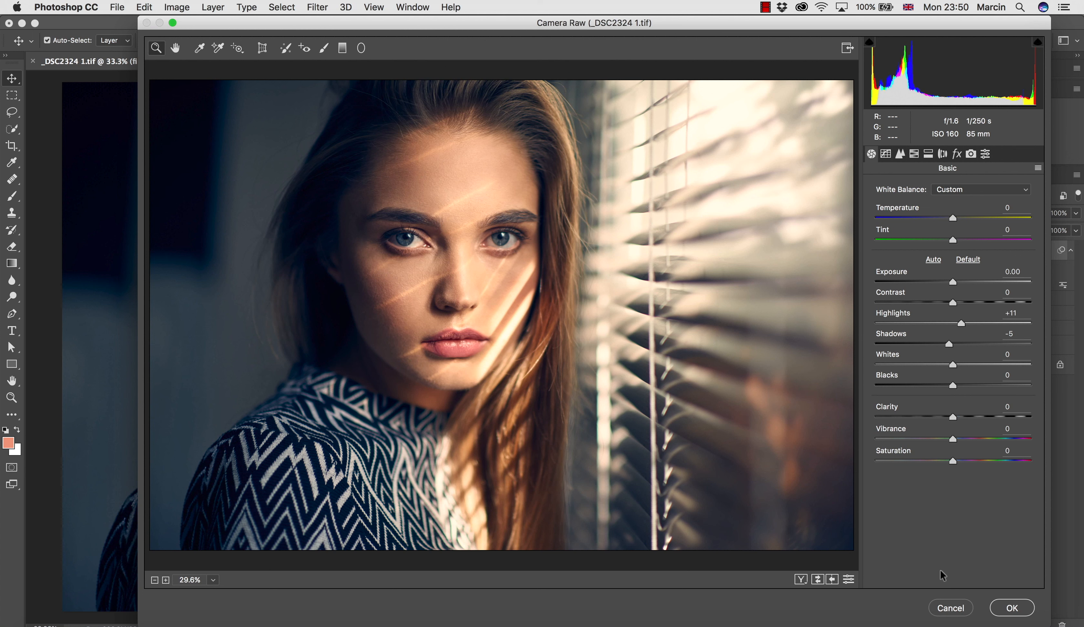
pyautogui.click(1013, 617)
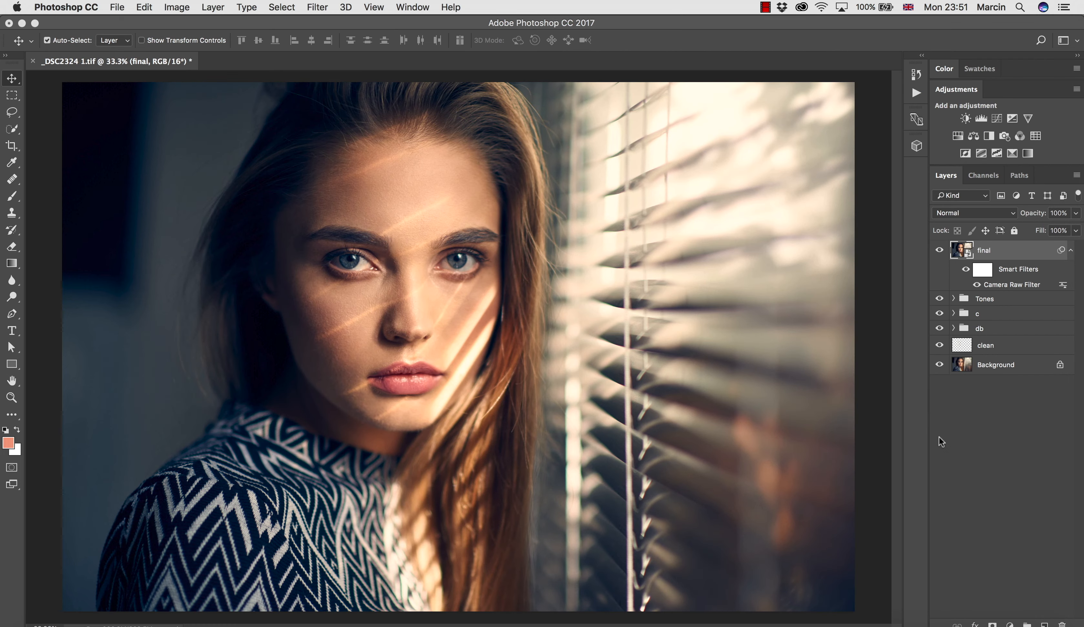
pyautogui.moveTo(921, 436)
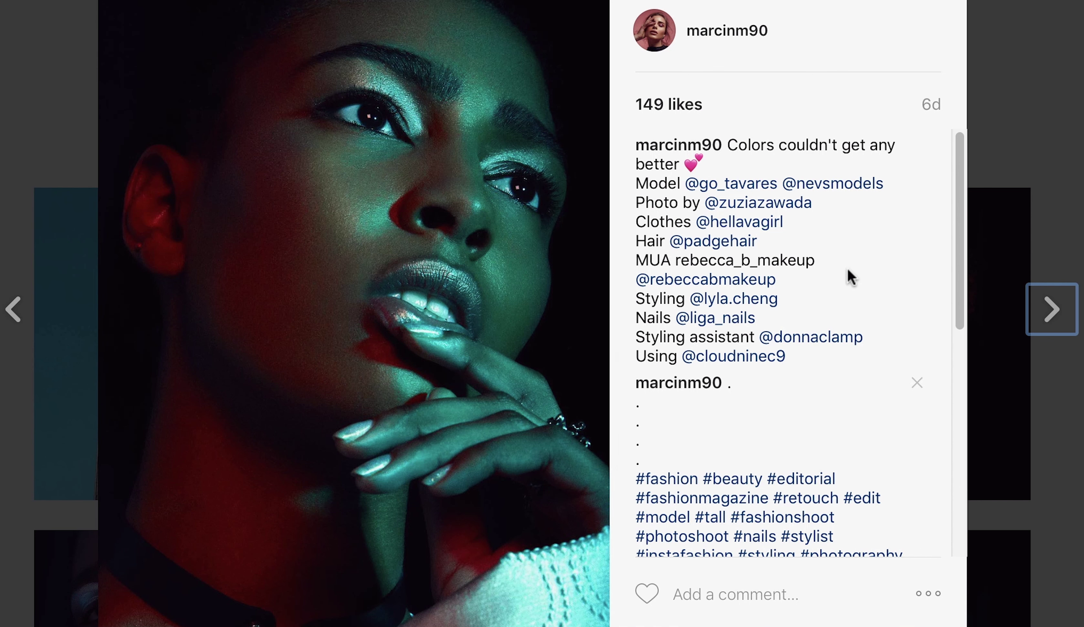
pyautogui.moveTo(1050, 311)
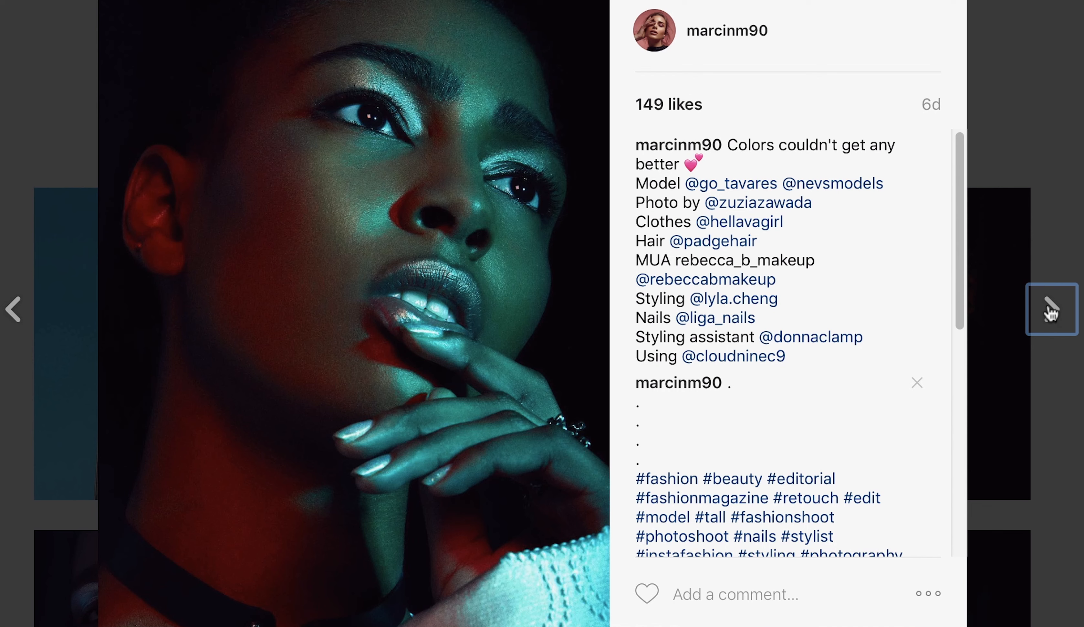
# Step: Advance through seven posts from the teal-and-red portrait to the pink-backdrop Lucy's Magazine beauty shot
pyautogui.click(1051, 309)
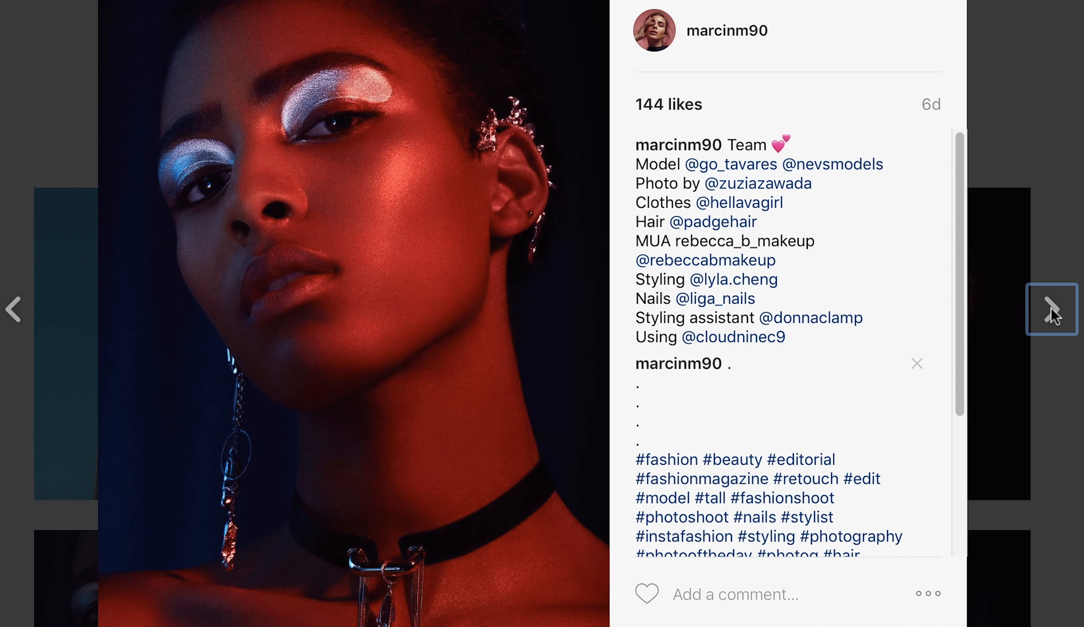
pyautogui.click(1051, 311)
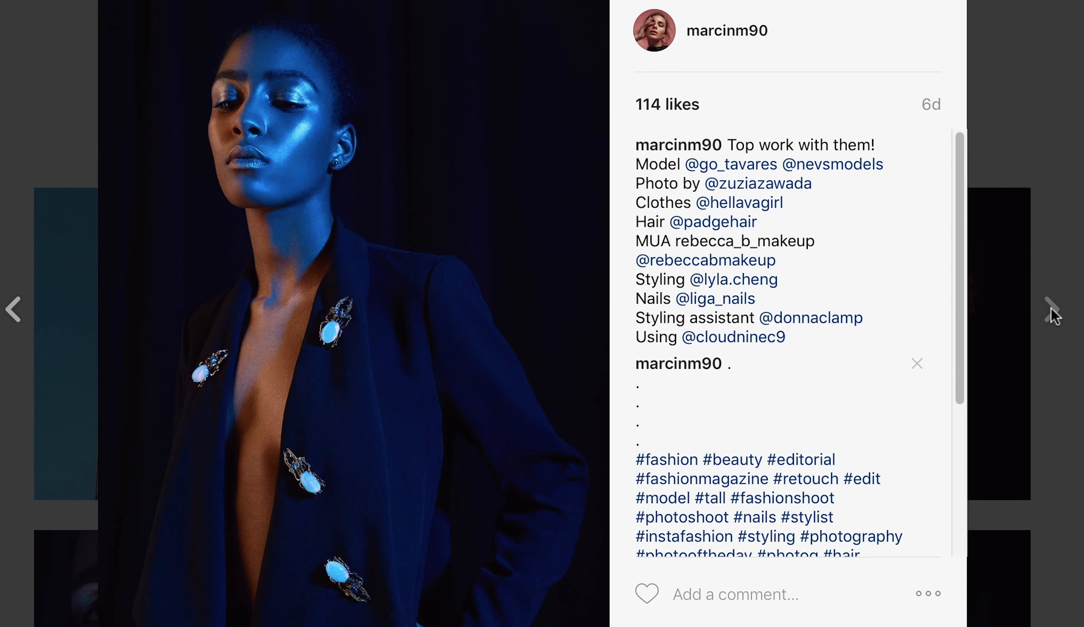
pyautogui.click(1051, 310)
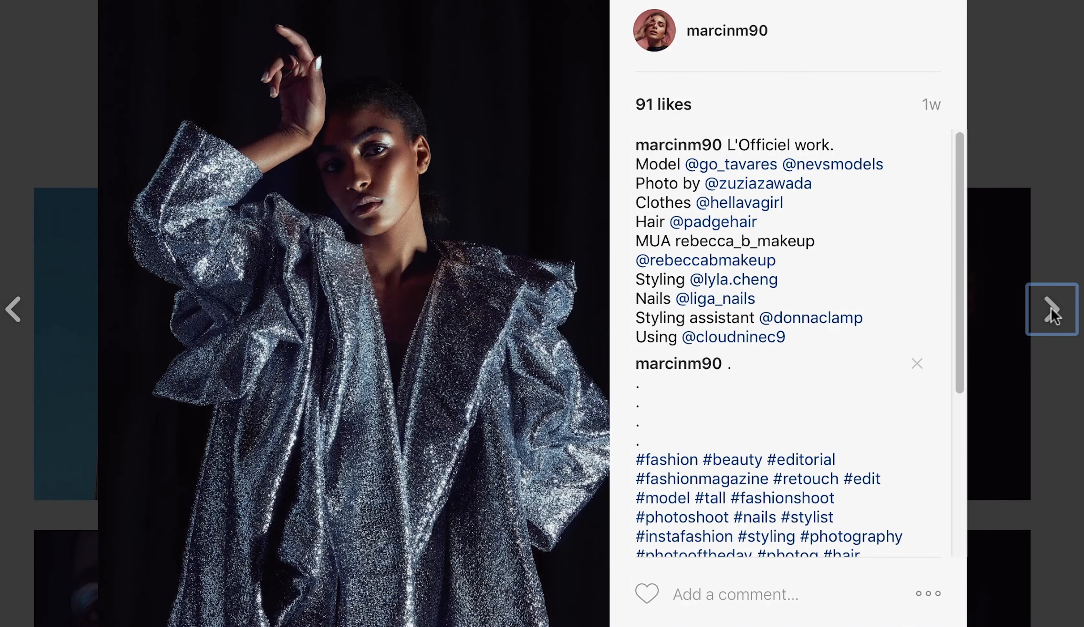
pyautogui.click(1050, 312)
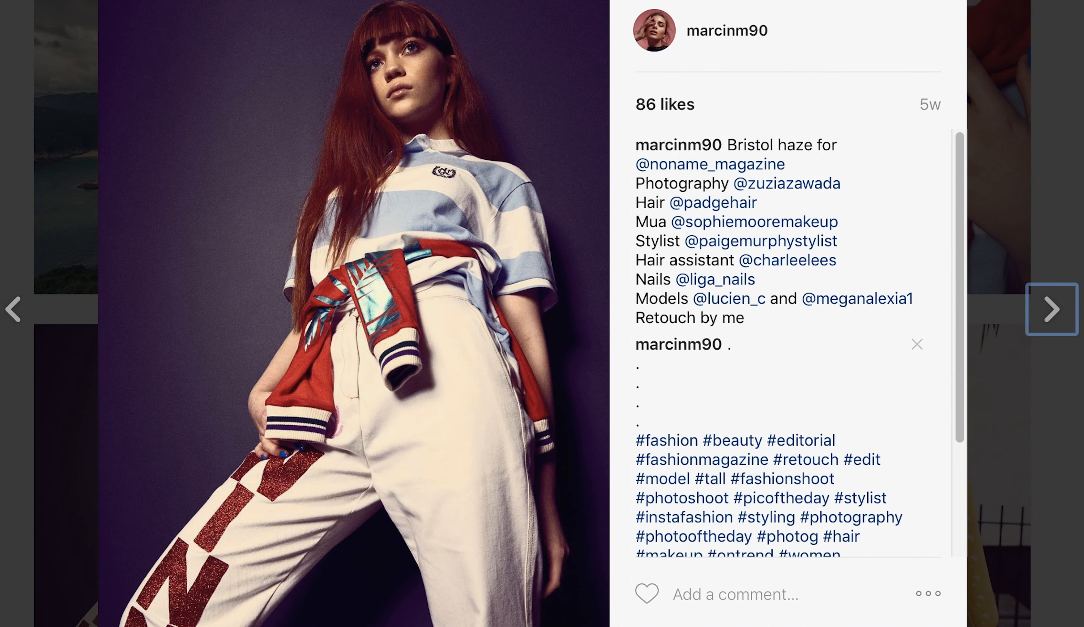
pyautogui.click(1050, 312)
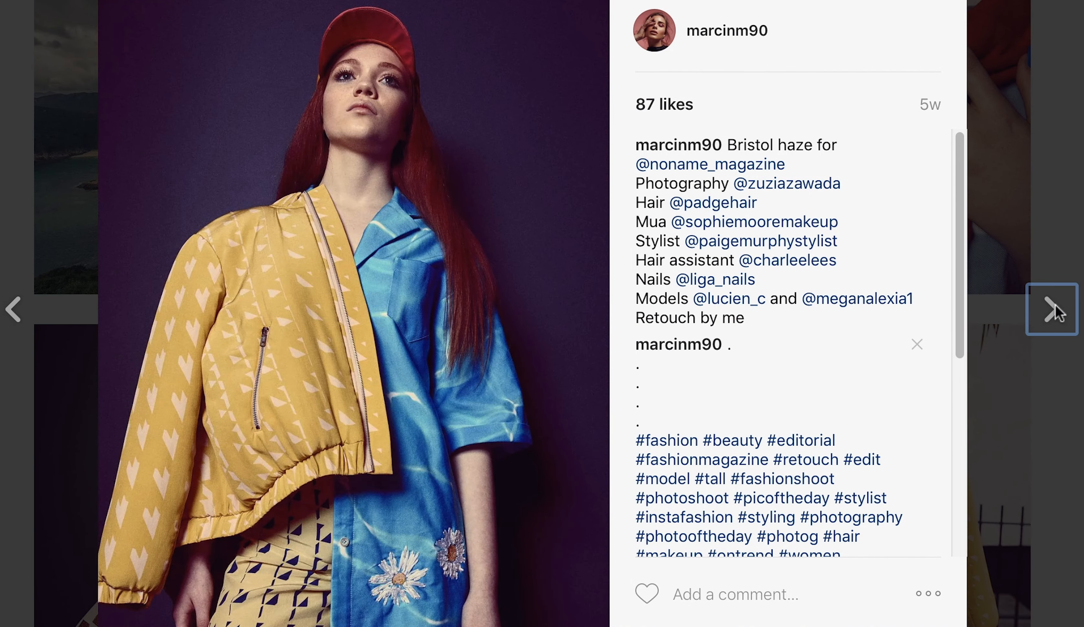
pyautogui.click(1050, 310)
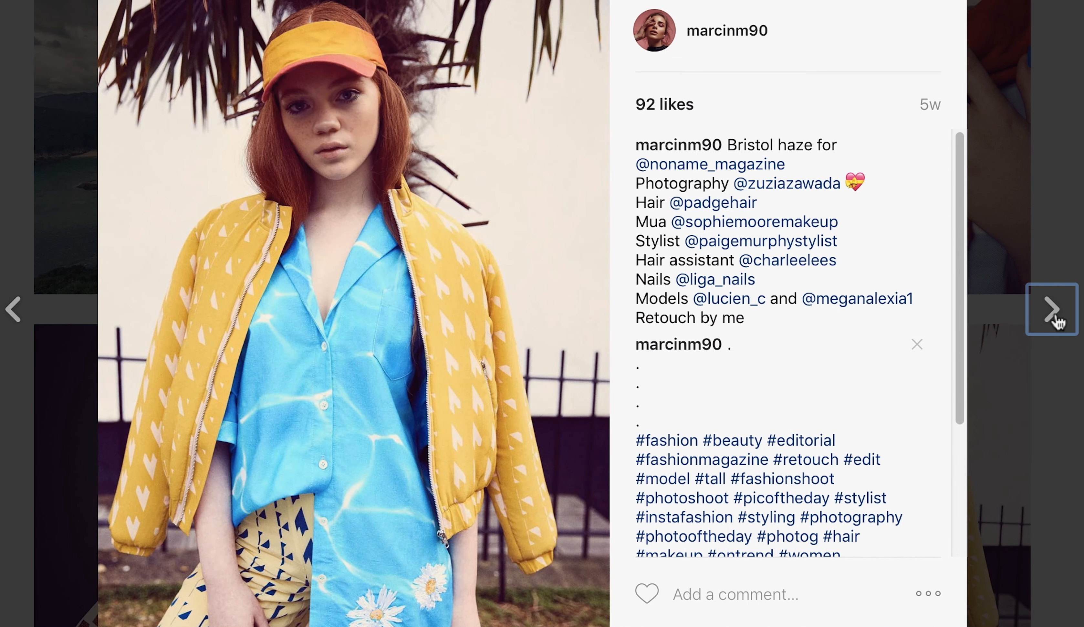
pyautogui.click(1051, 310)
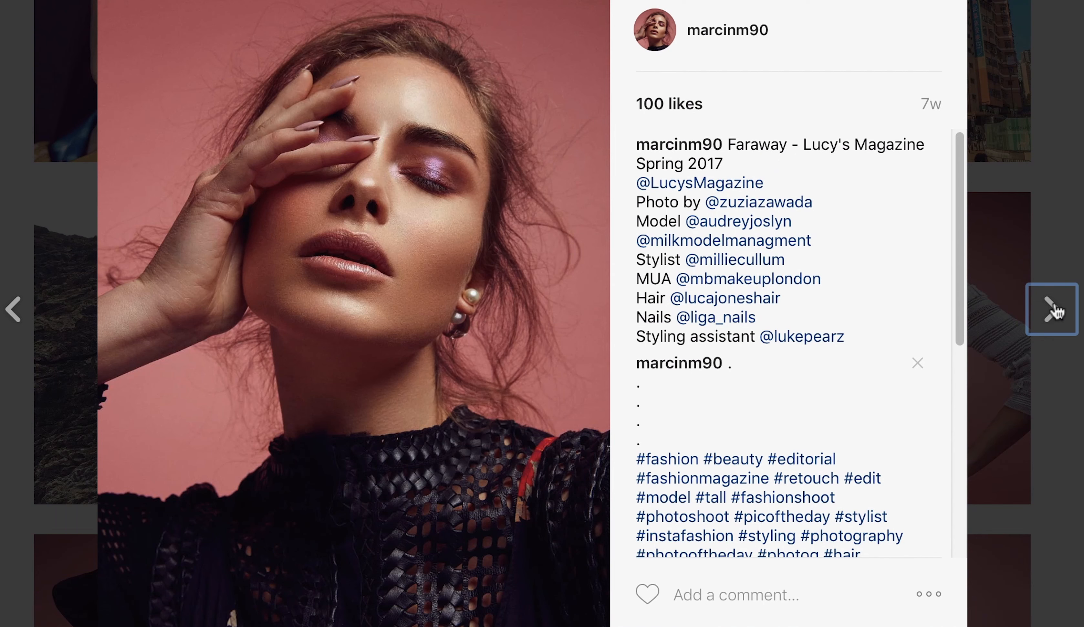
# Step: Advance through the pink-backdrop Faraway series up to the Dreamingless Magazine alarm-clock bedroom shot
pyautogui.click(1051, 310)
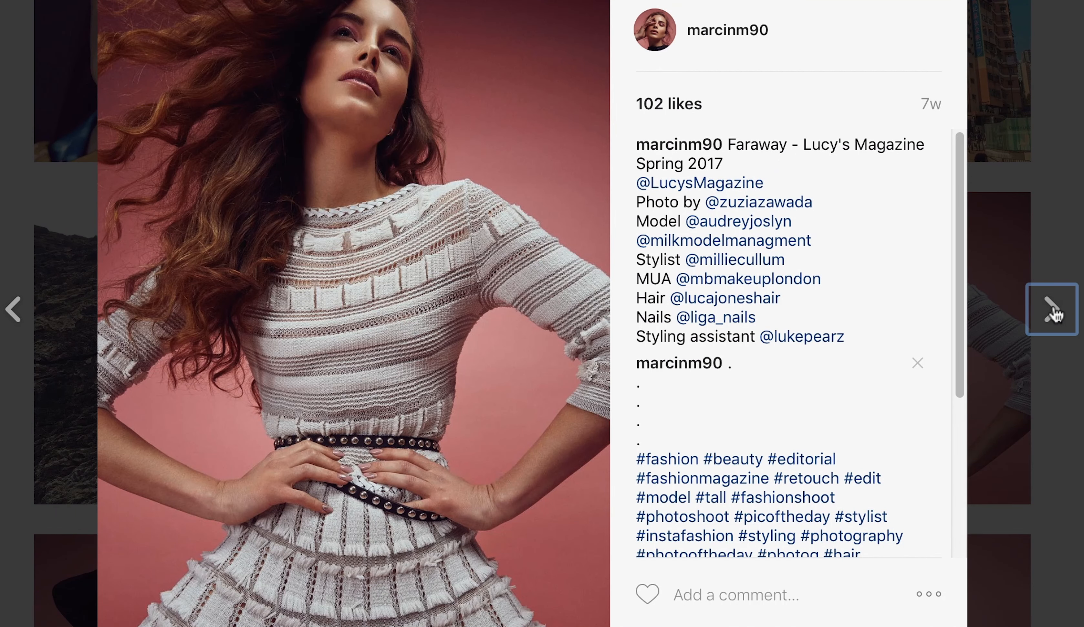
pyautogui.click(1051, 310)
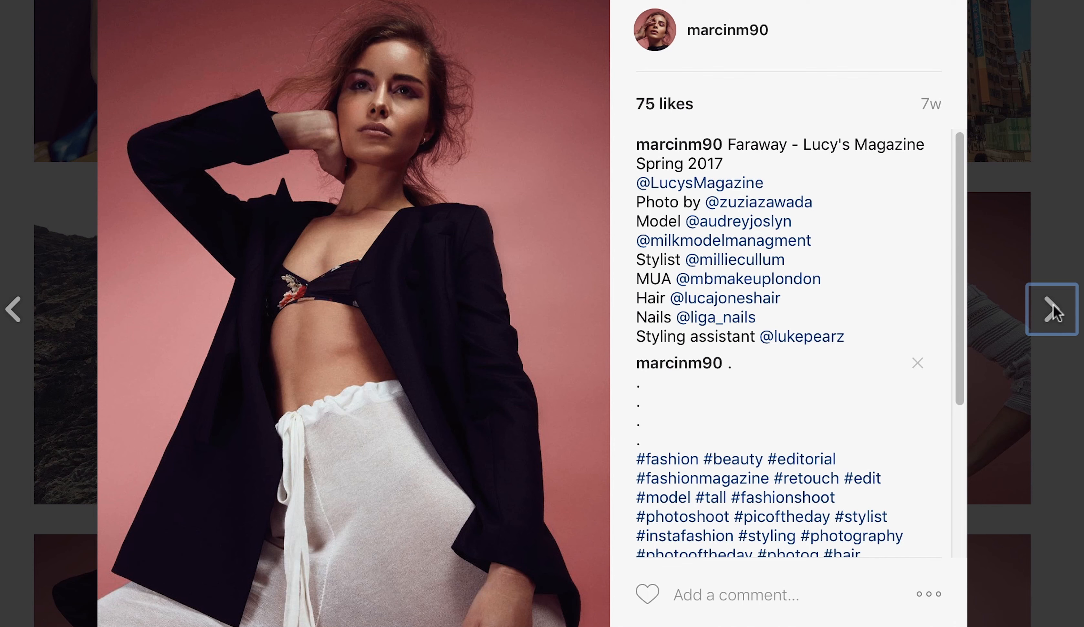
pyautogui.click(1049, 310)
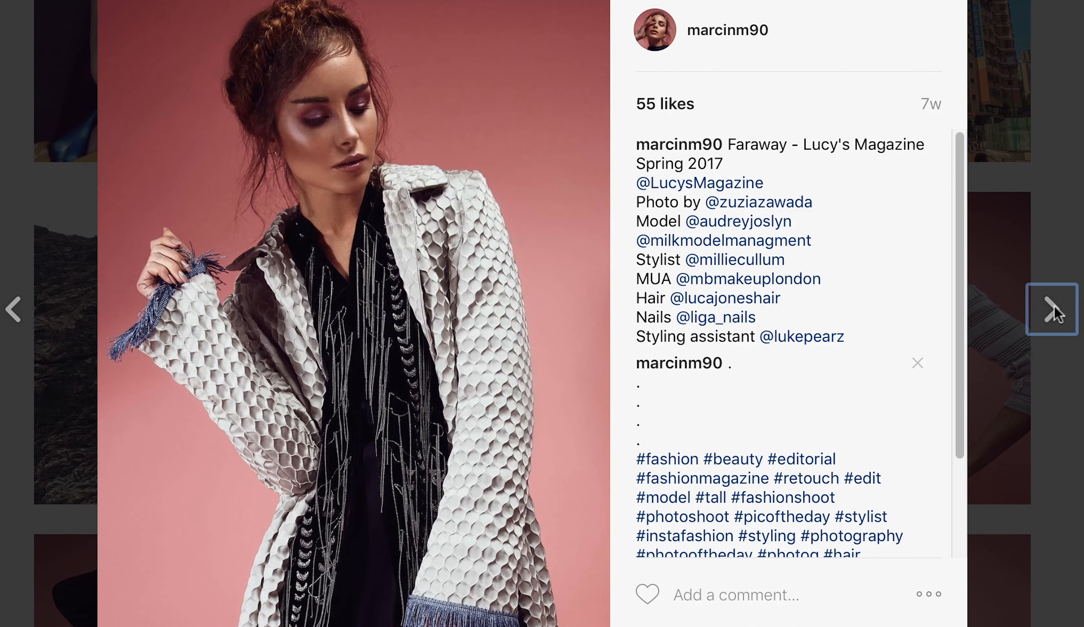
pyautogui.click(1050, 310)
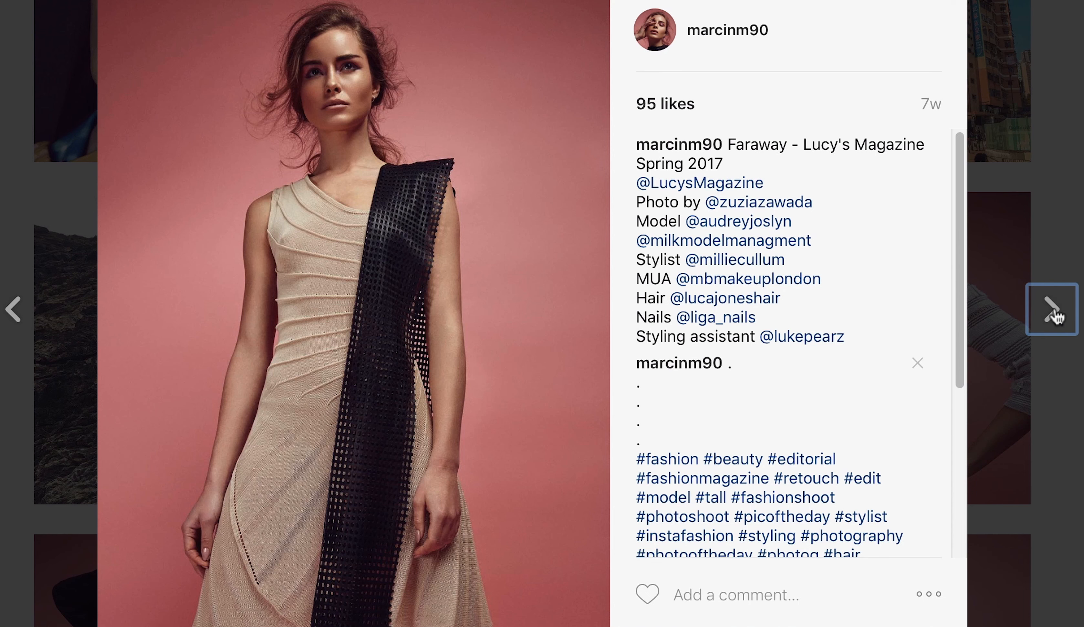
pyautogui.click(1051, 310)
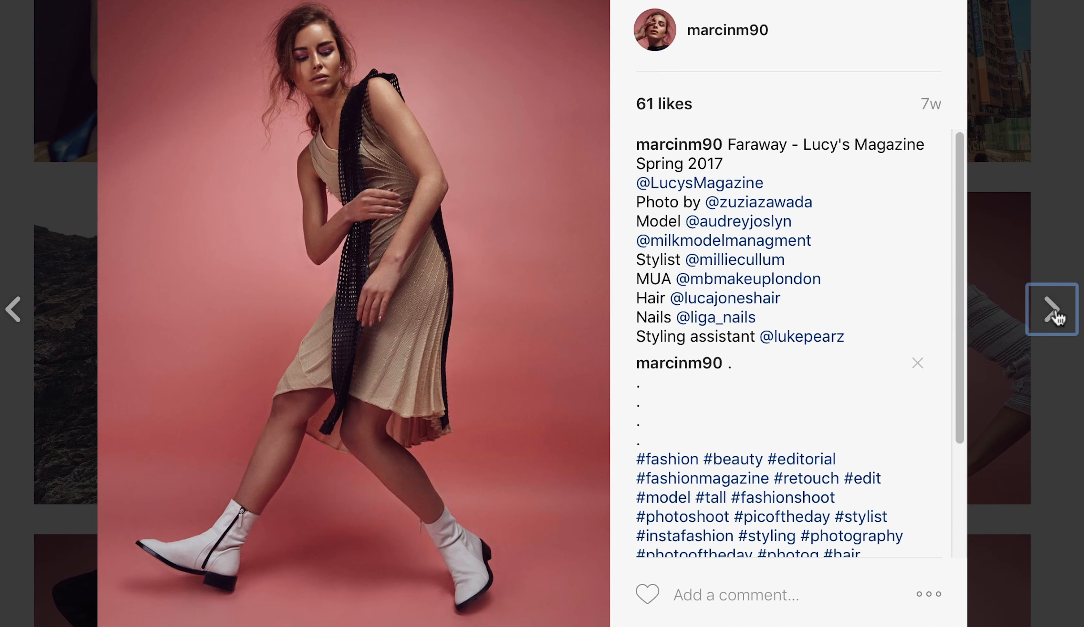
pyautogui.click(1051, 308)
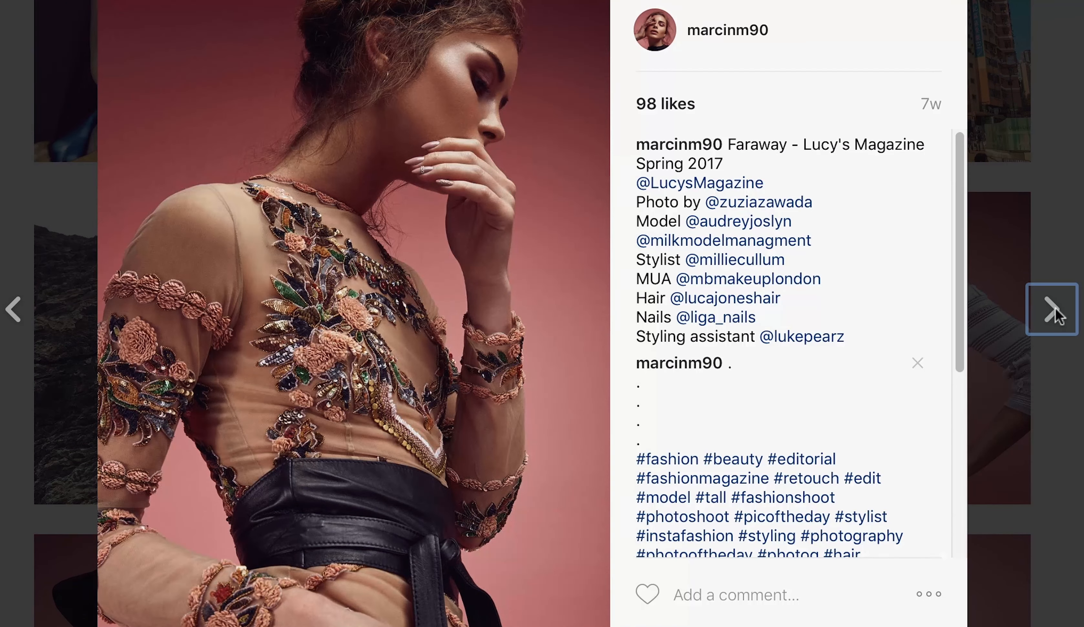
pyautogui.click(1050, 311)
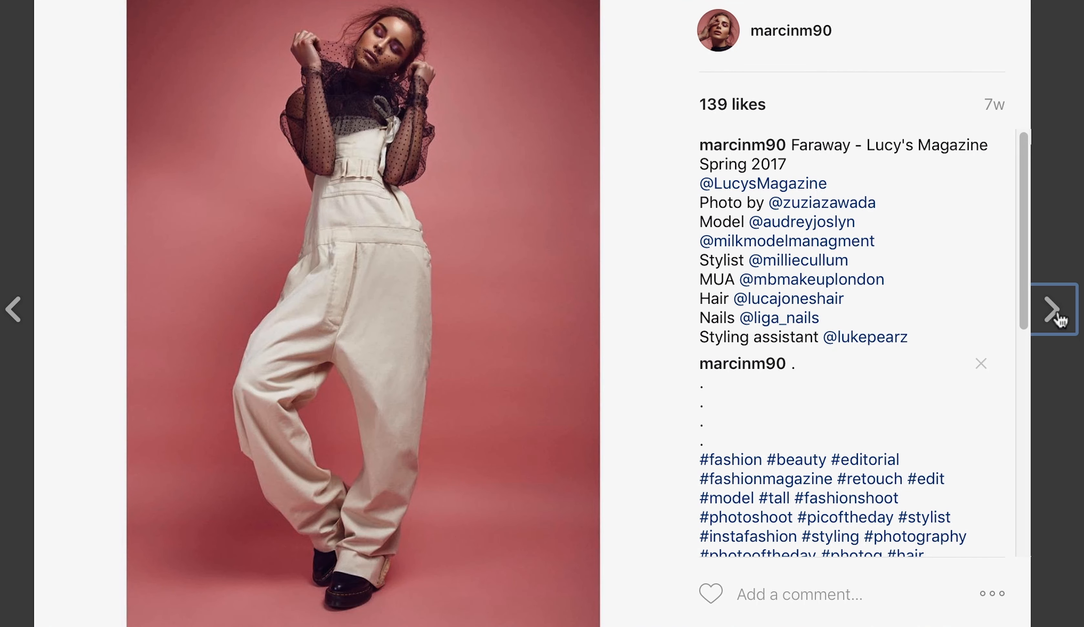
pyautogui.click(1051, 308)
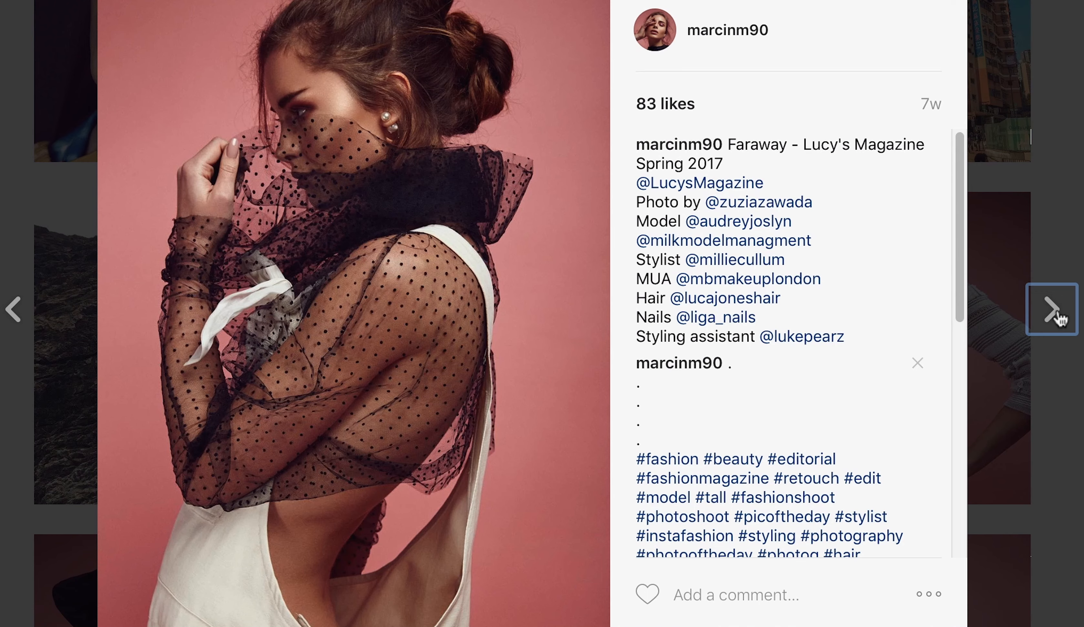
pyautogui.click(1051, 310)
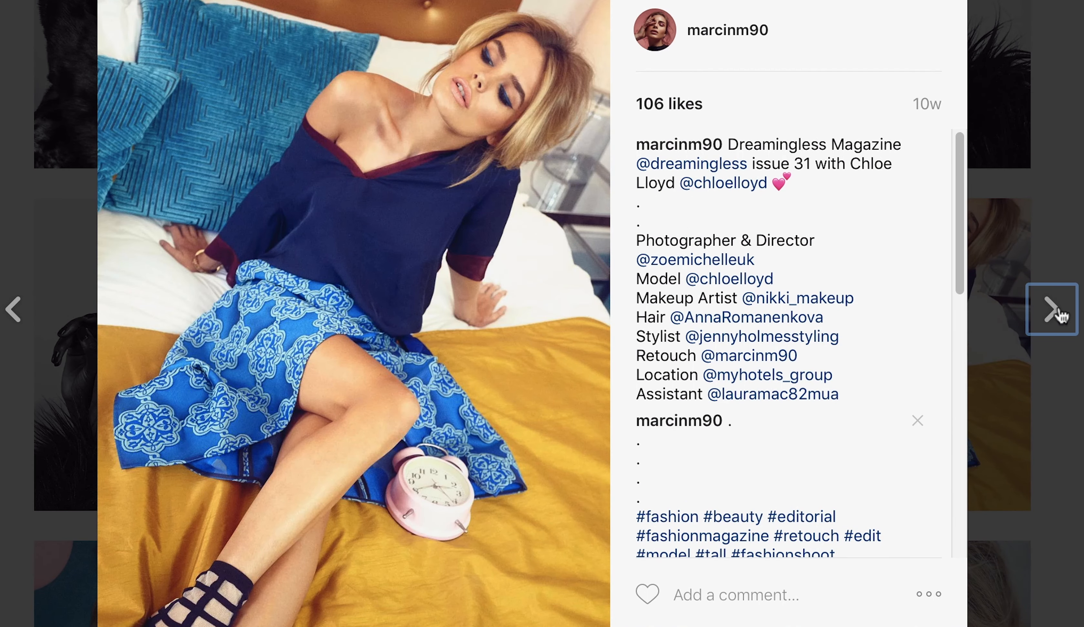
# Step: Advance through four Dreamingless Magazine issue 31 retouching posts
pyautogui.click(1050, 309)
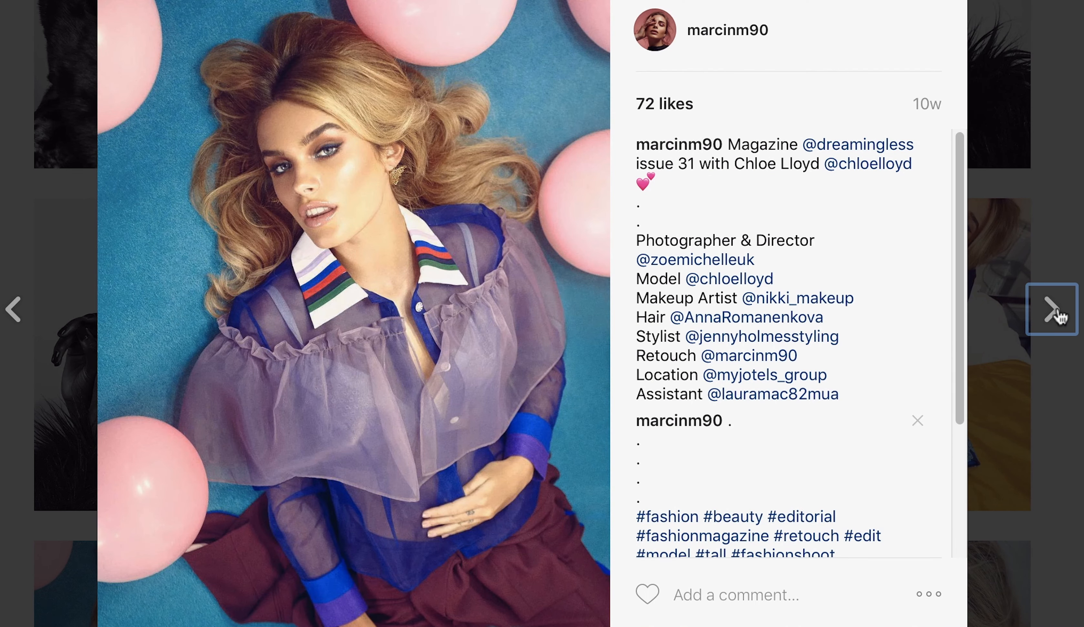
pyautogui.click(1051, 308)
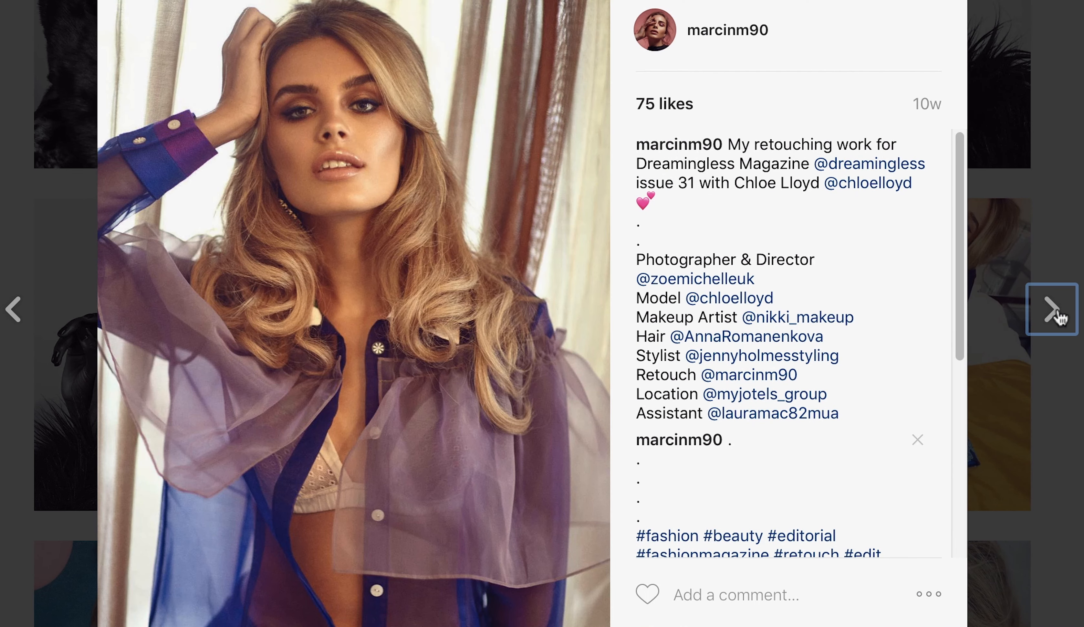
pyautogui.click(1051, 309)
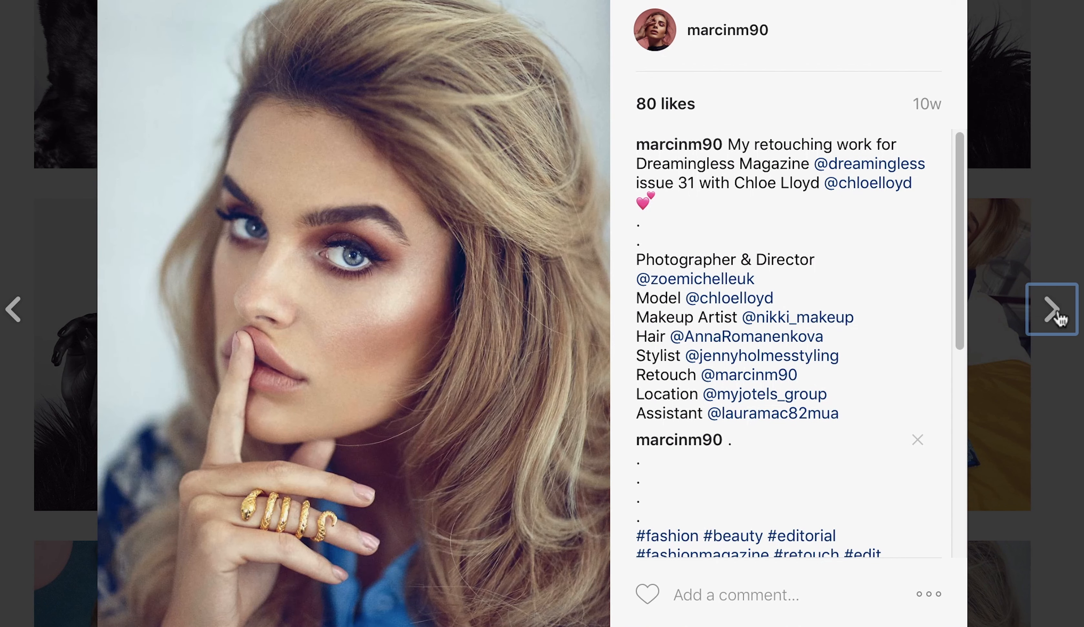
pyautogui.click(1051, 309)
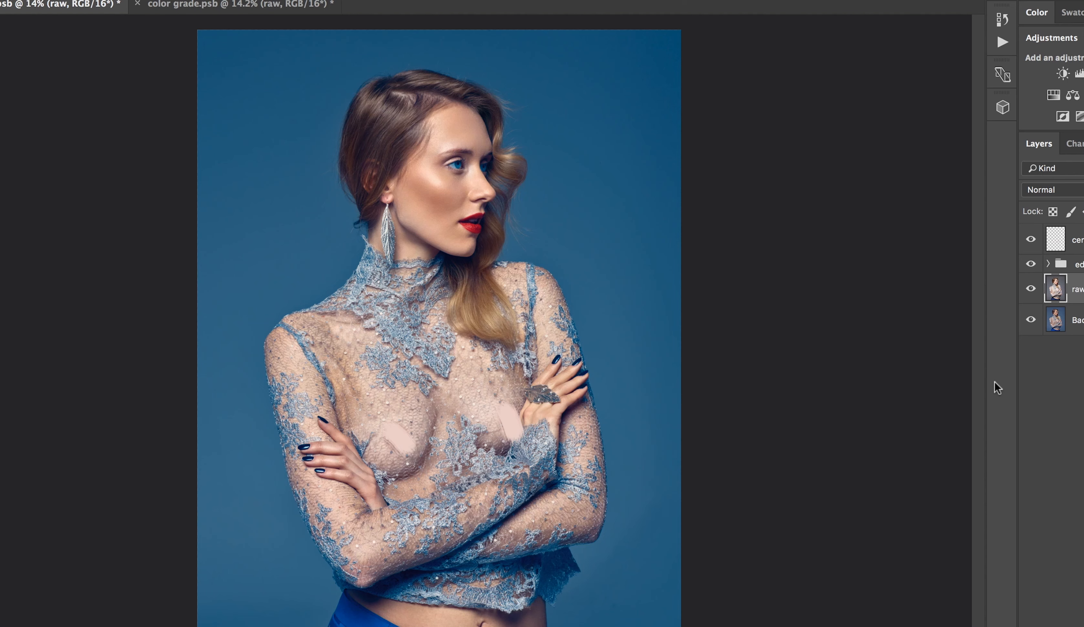
# Step: Hide and restore the grading group twice to compare the walking model shot ungraded and graded
pyautogui.click(1030, 264)
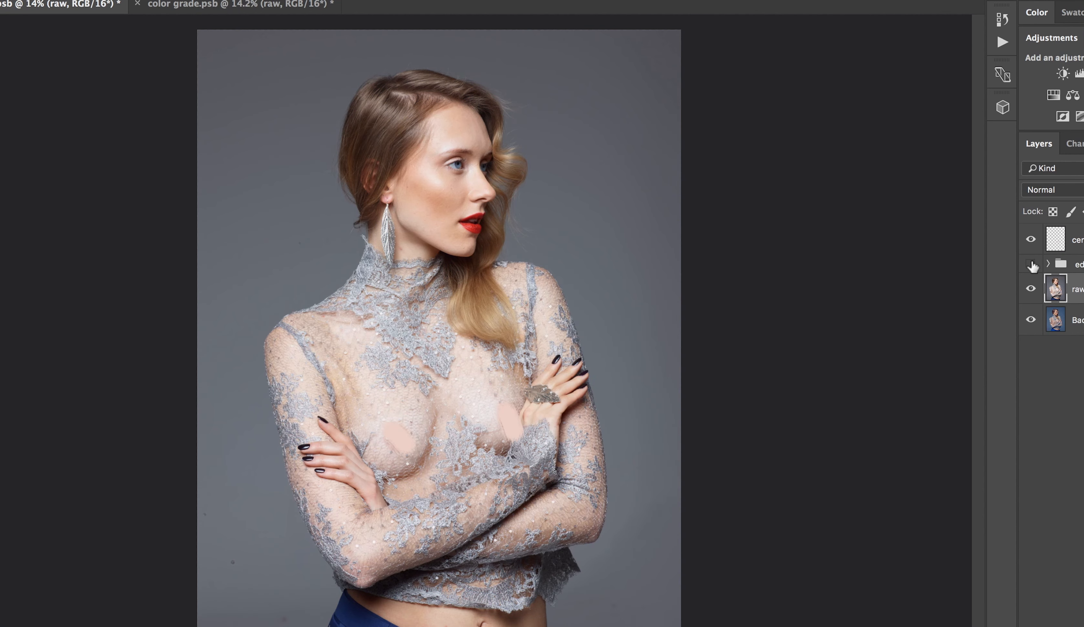
pyautogui.click(1030, 264)
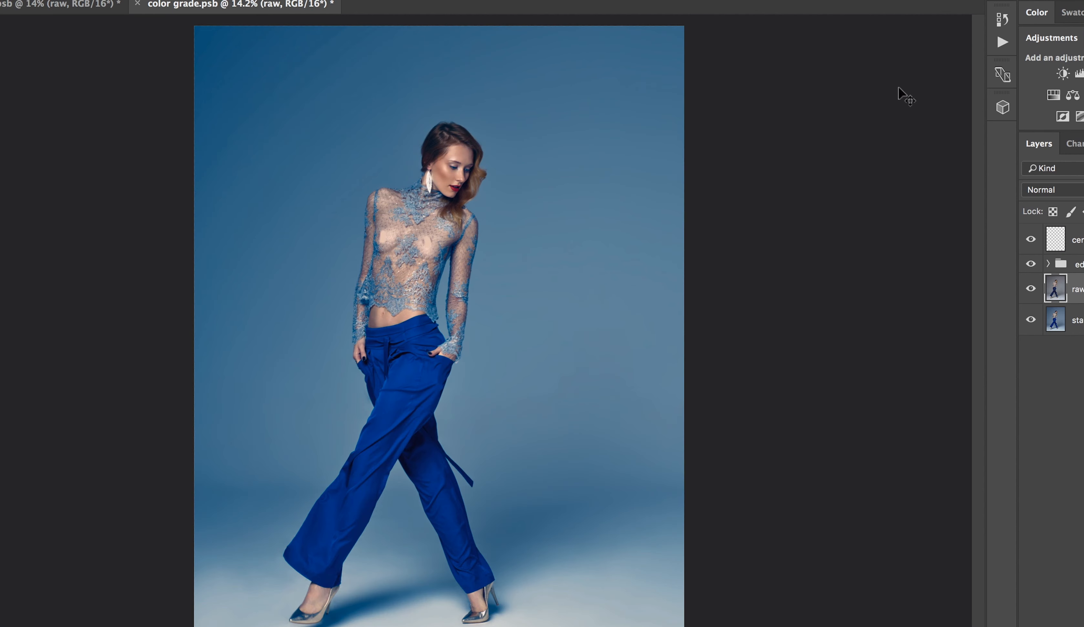
pyautogui.click(1030, 263)
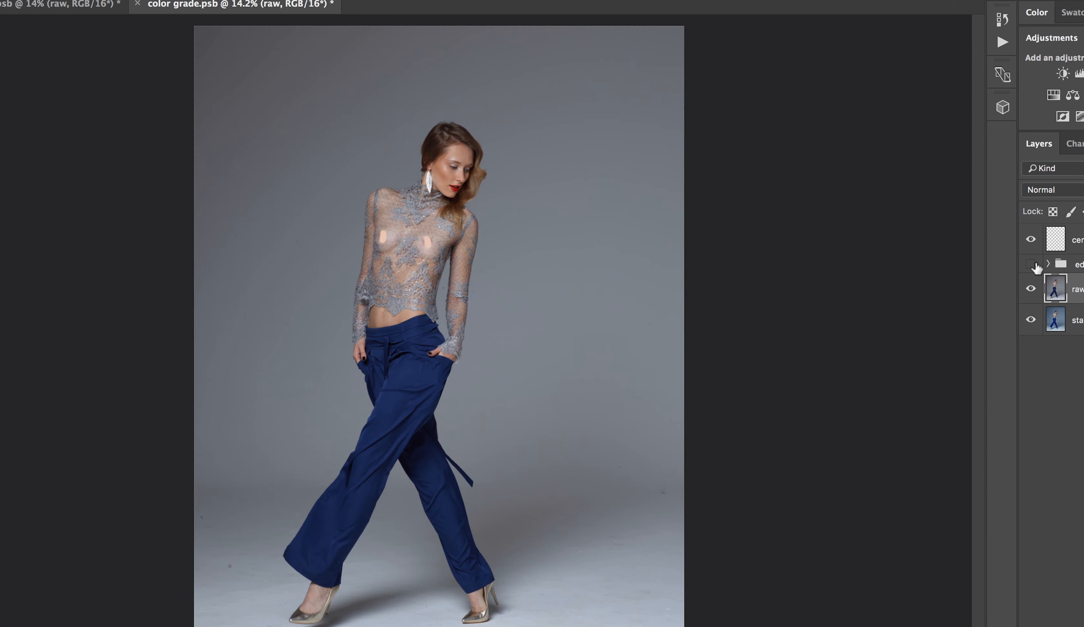
pyautogui.click(1030, 264)
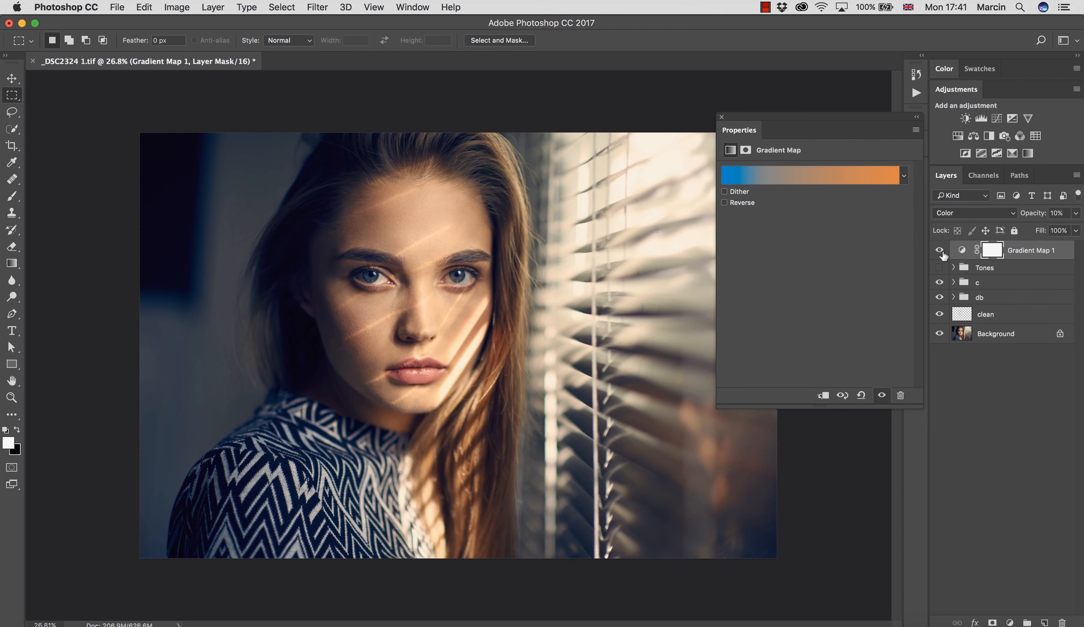
# Step: Toggle the Gradient Map grade for comparison, then leave the Tones group hidden on the blinds portrait
pyautogui.click(939, 251)
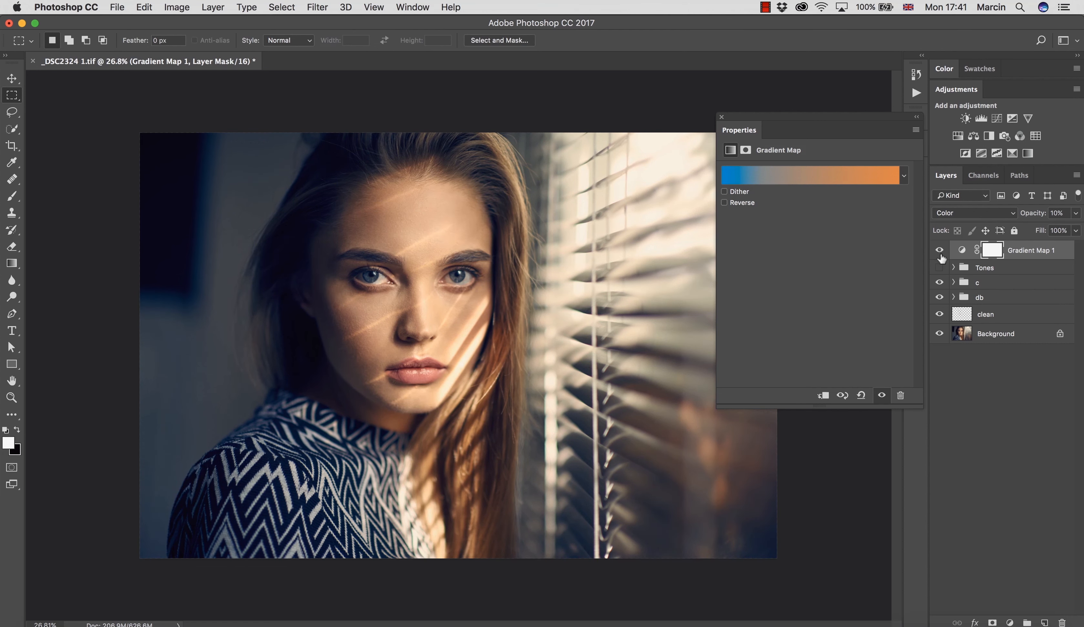
pyautogui.click(939, 250)
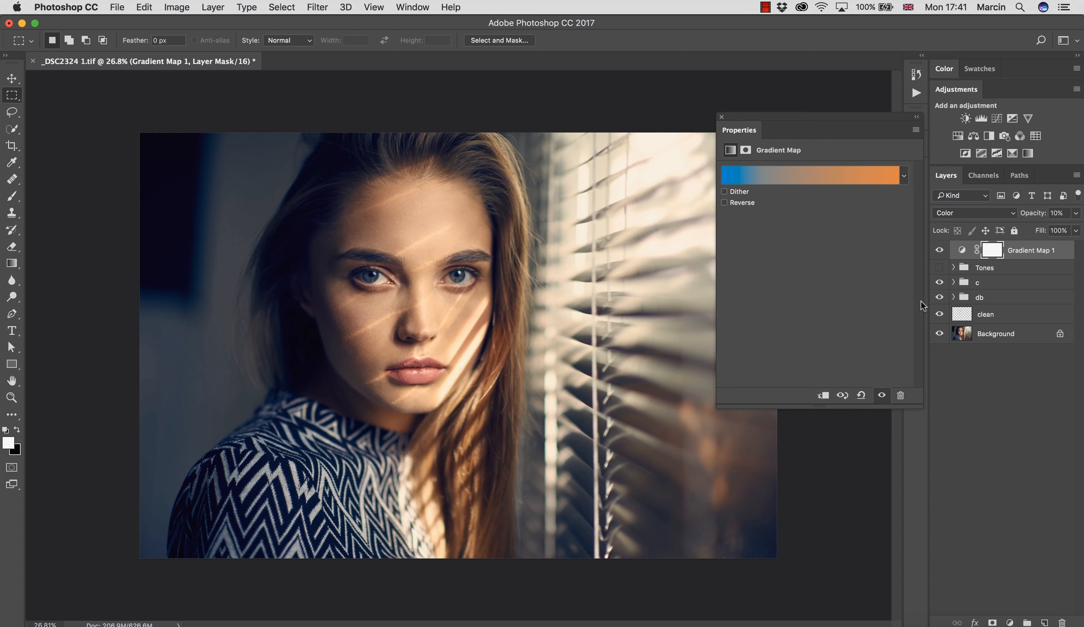
pyautogui.click(939, 250)
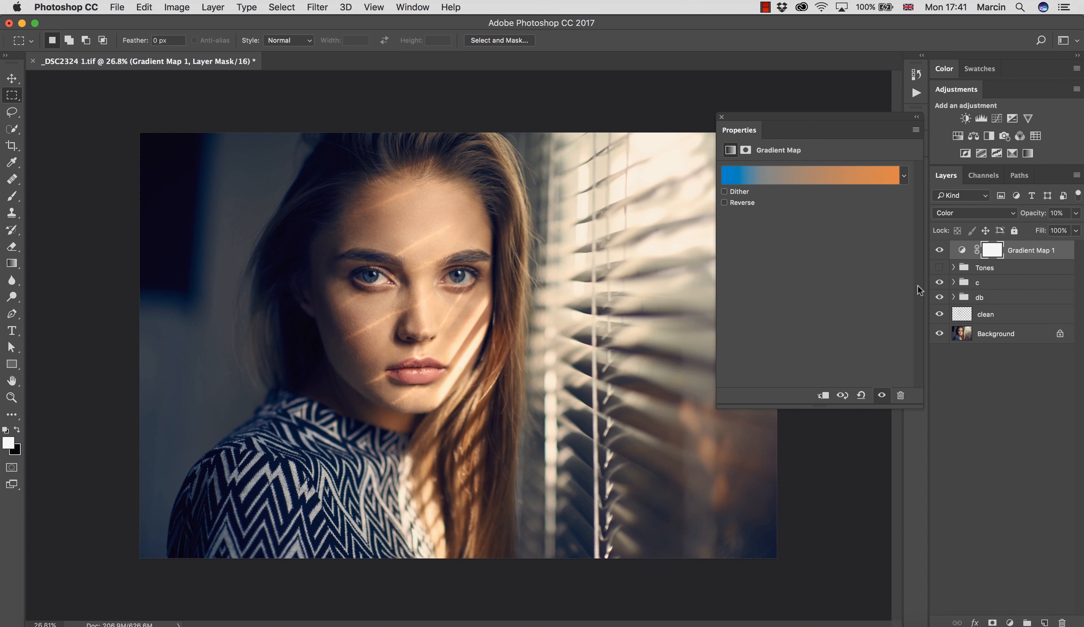
pyautogui.moveTo(914, 293)
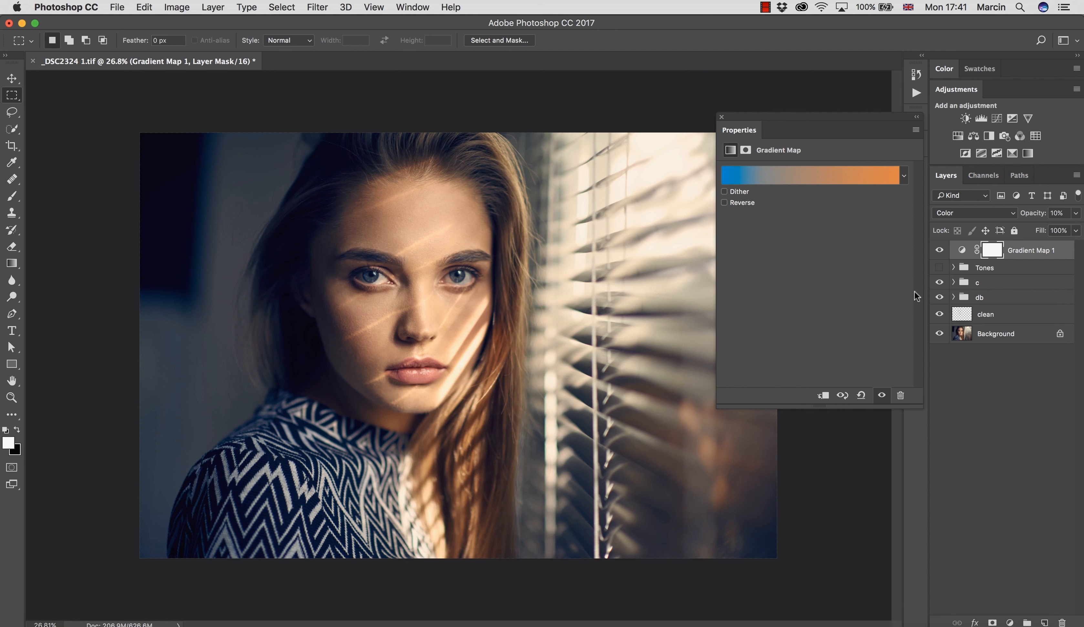
pyautogui.moveTo(916, 298)
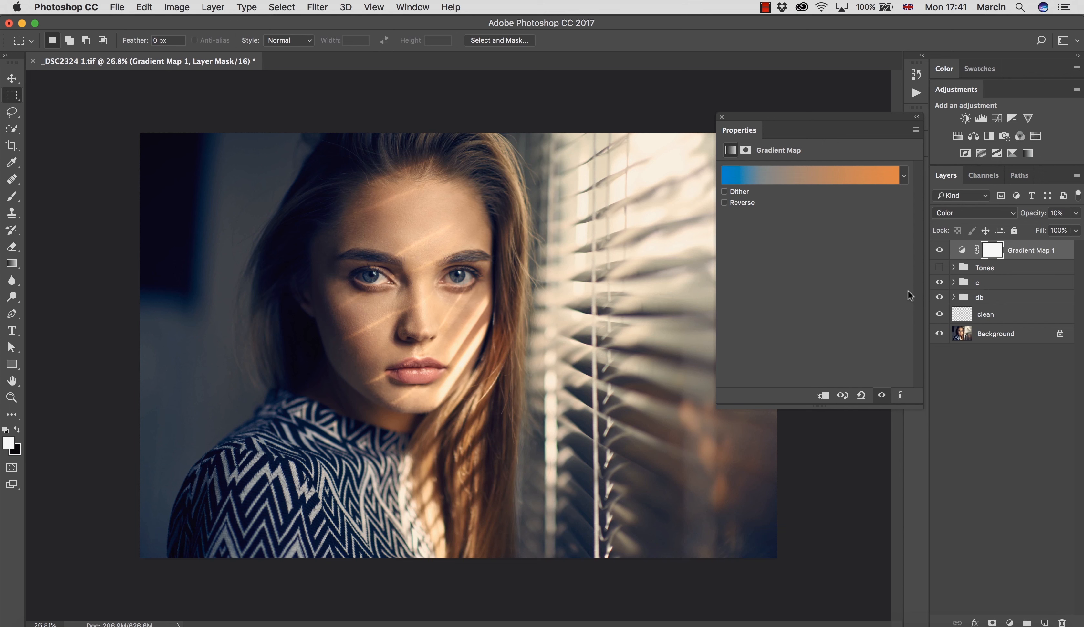
pyautogui.moveTo(911, 300)
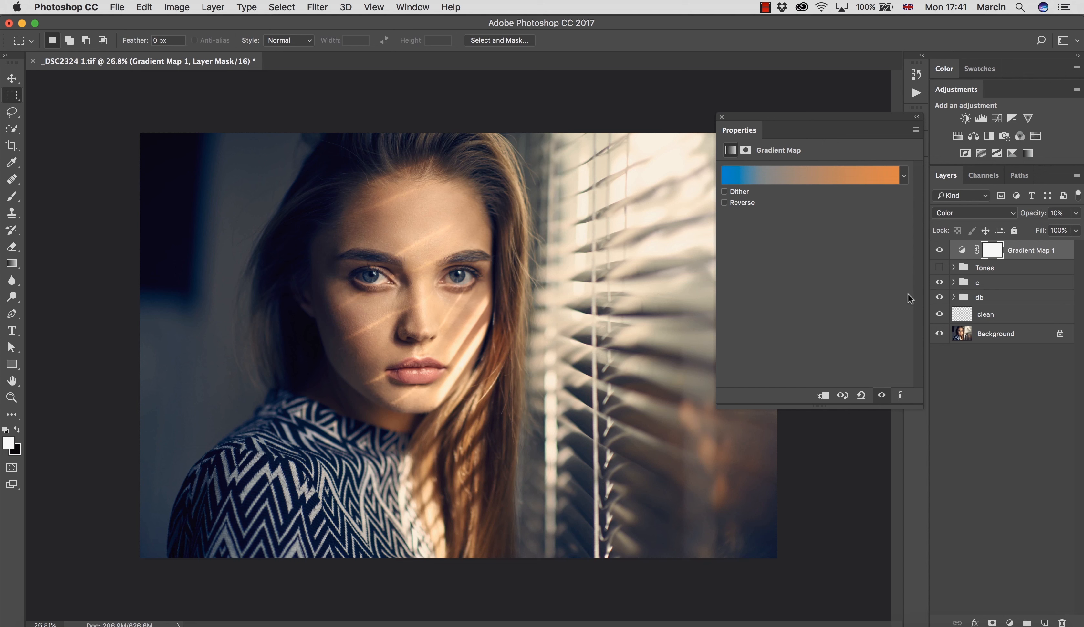
pyautogui.moveTo(909, 292)
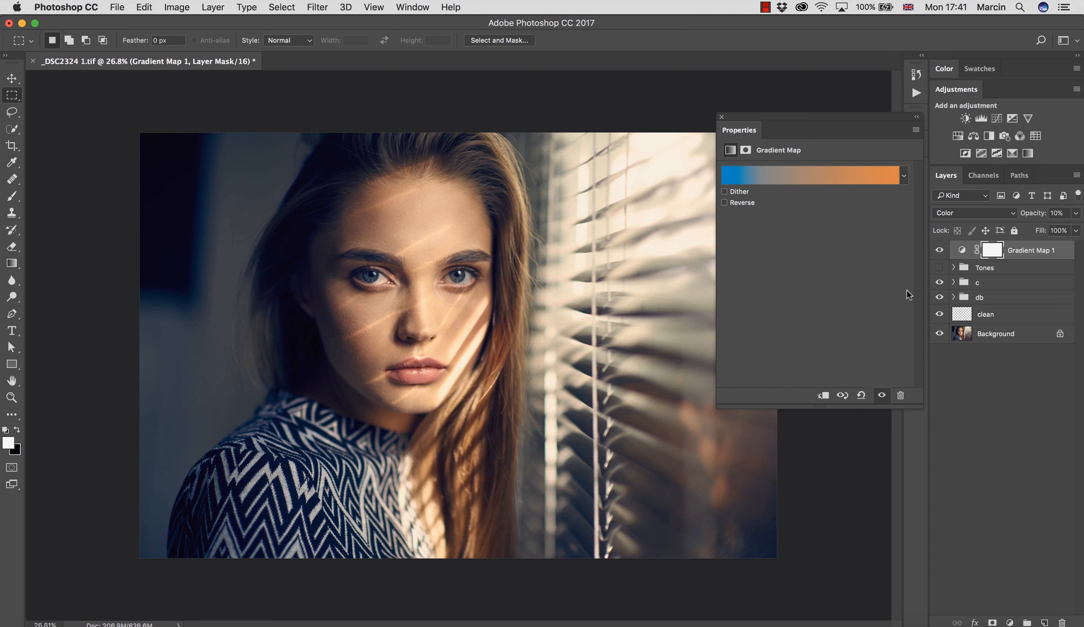
pyautogui.moveTo(911, 297)
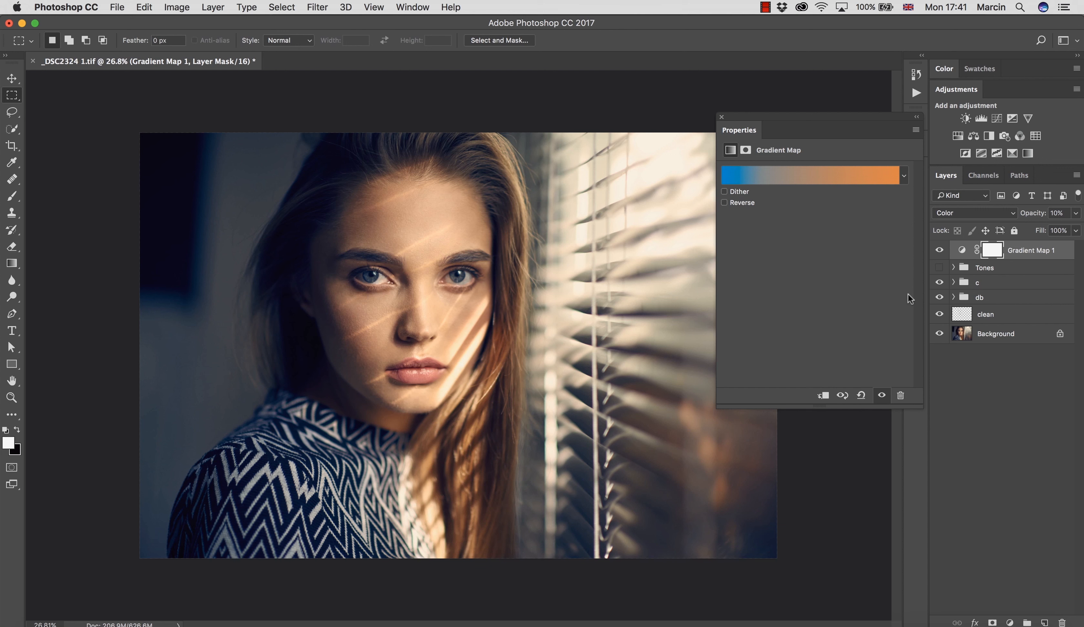
pyautogui.moveTo(910, 303)
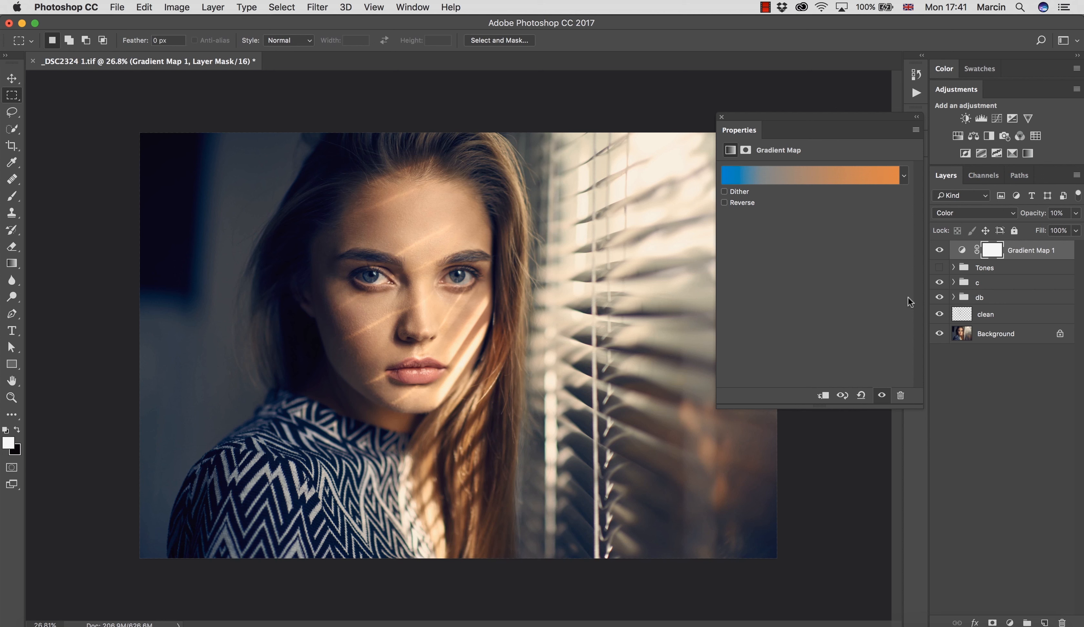
pyautogui.moveTo(905, 293)
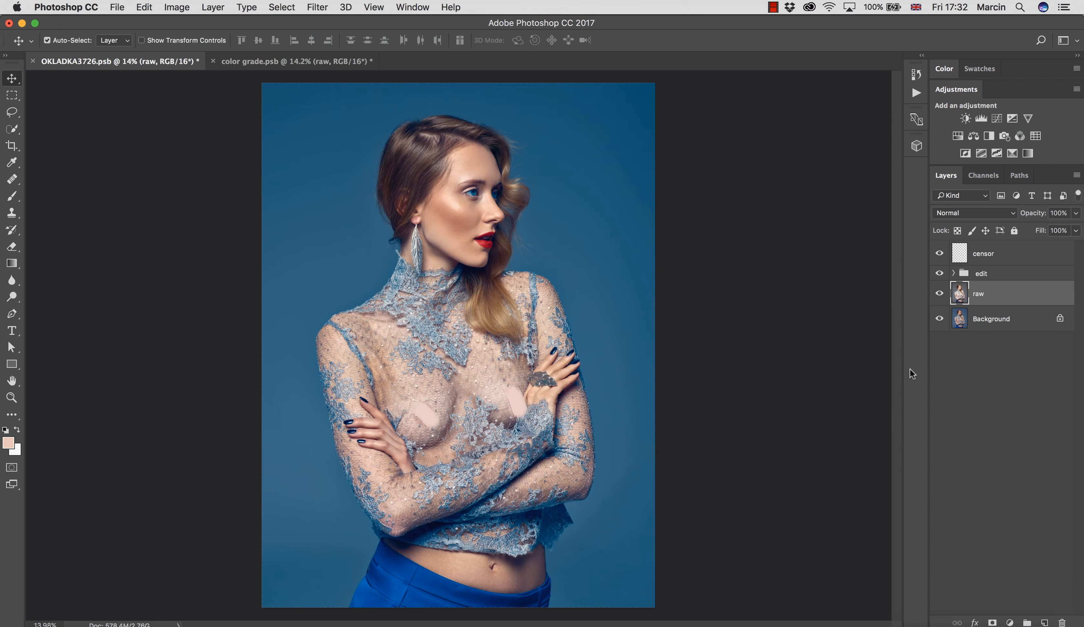
# Step: Toggle the crossed-arms portrait's blue grade off and on repeatedly, then switch to the color grade.psb document
pyautogui.click(940, 273)
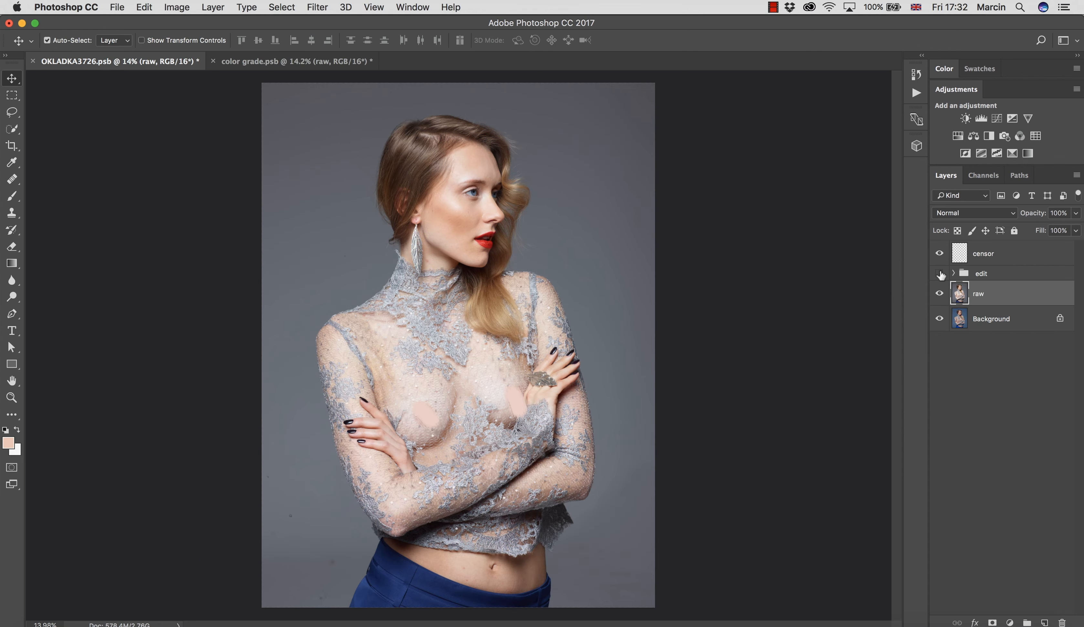
pyautogui.click(939, 273)
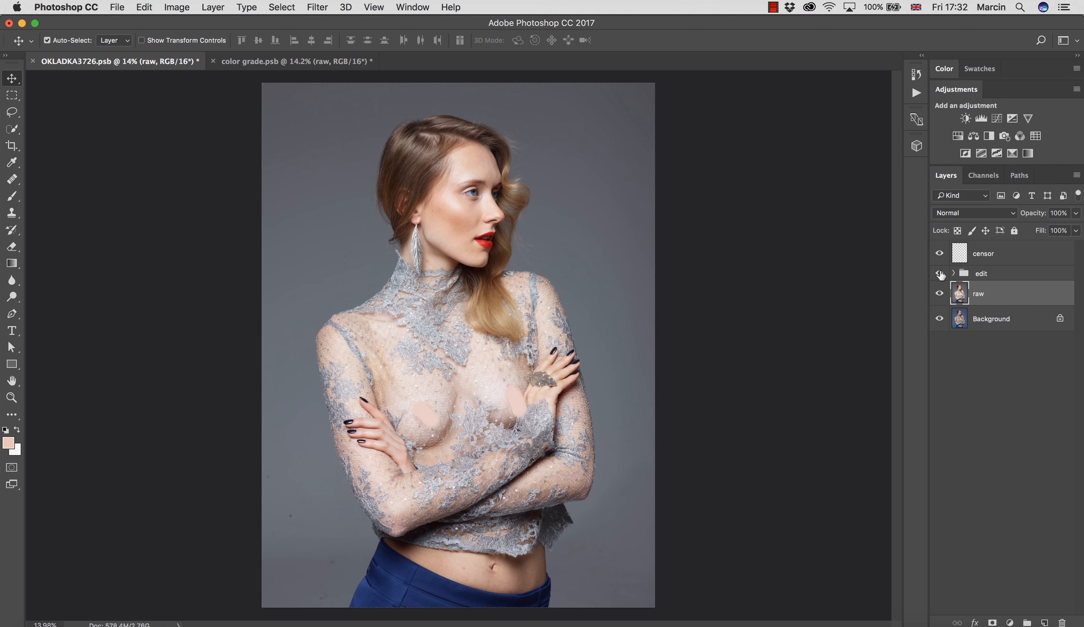
pyautogui.click(939, 274)
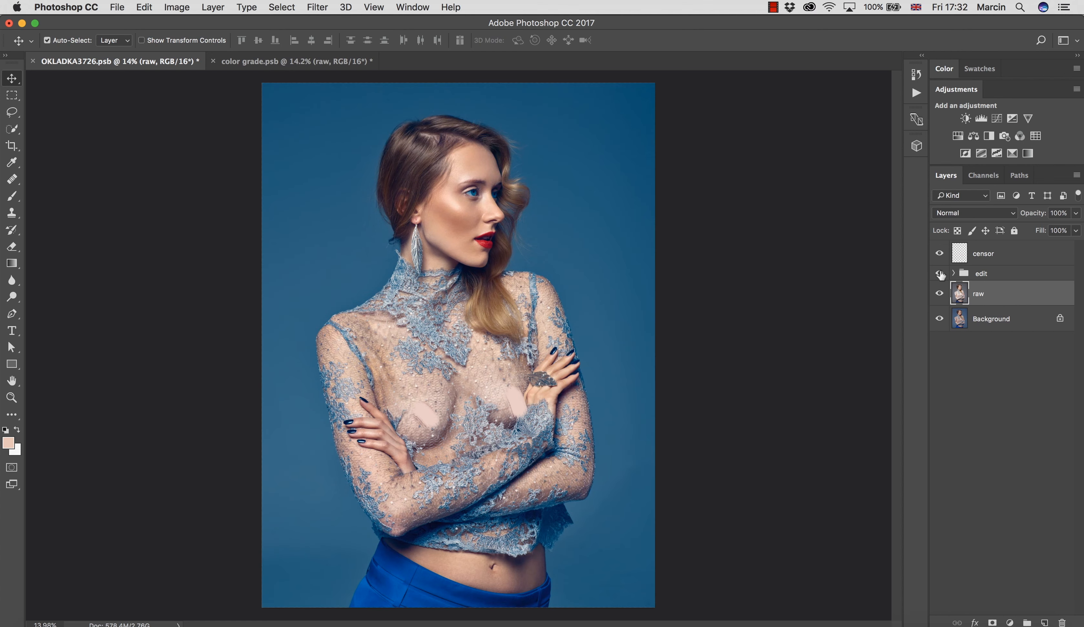
pyautogui.click(939, 273)
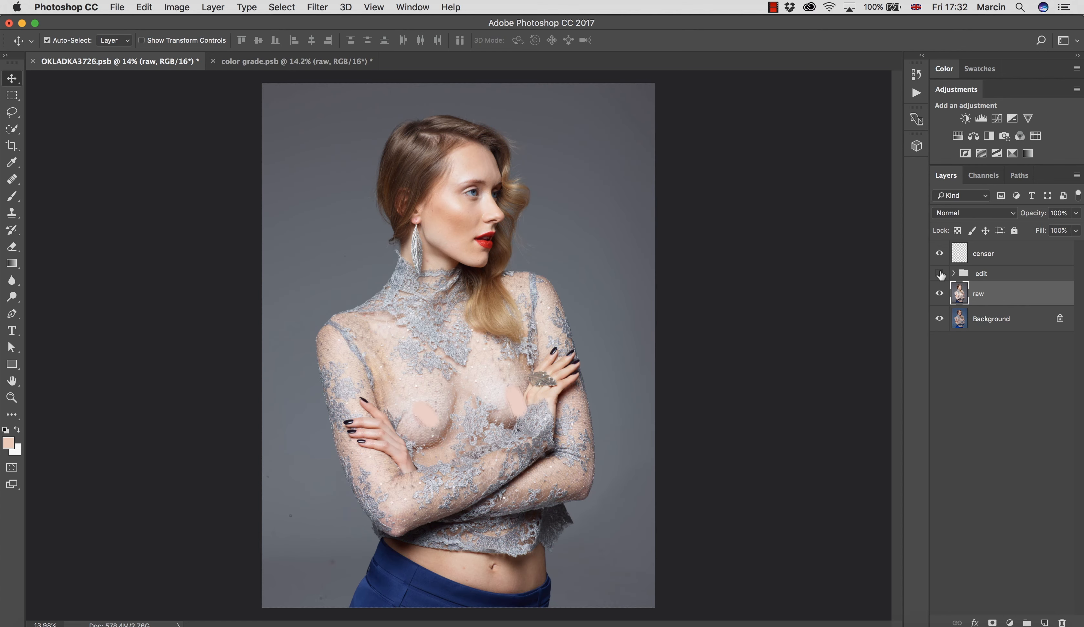
pyautogui.click(939, 274)
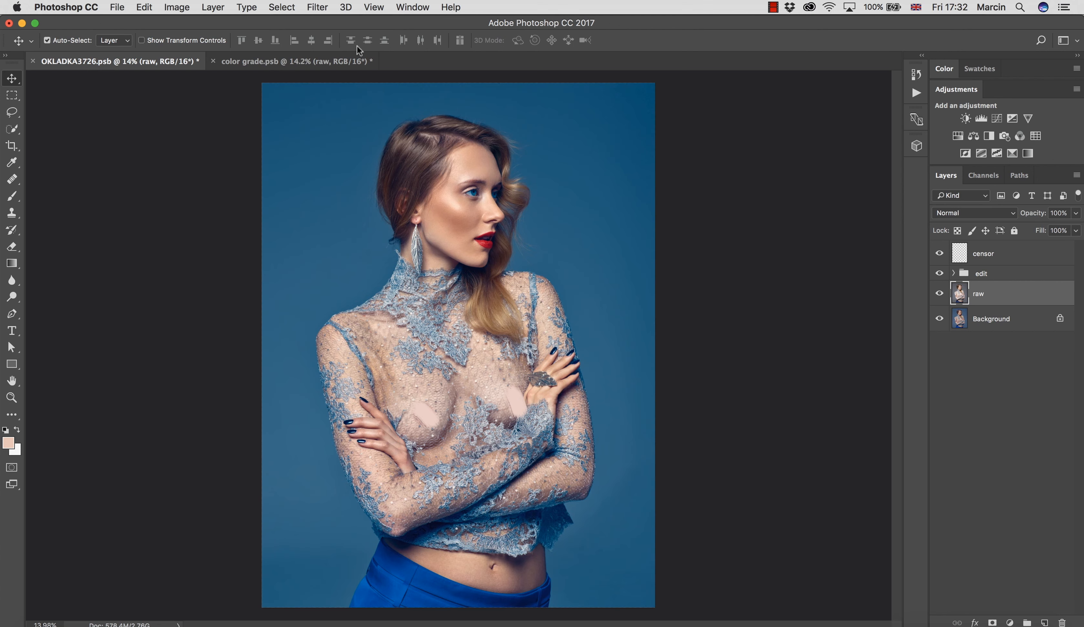
pyautogui.click(316, 62)
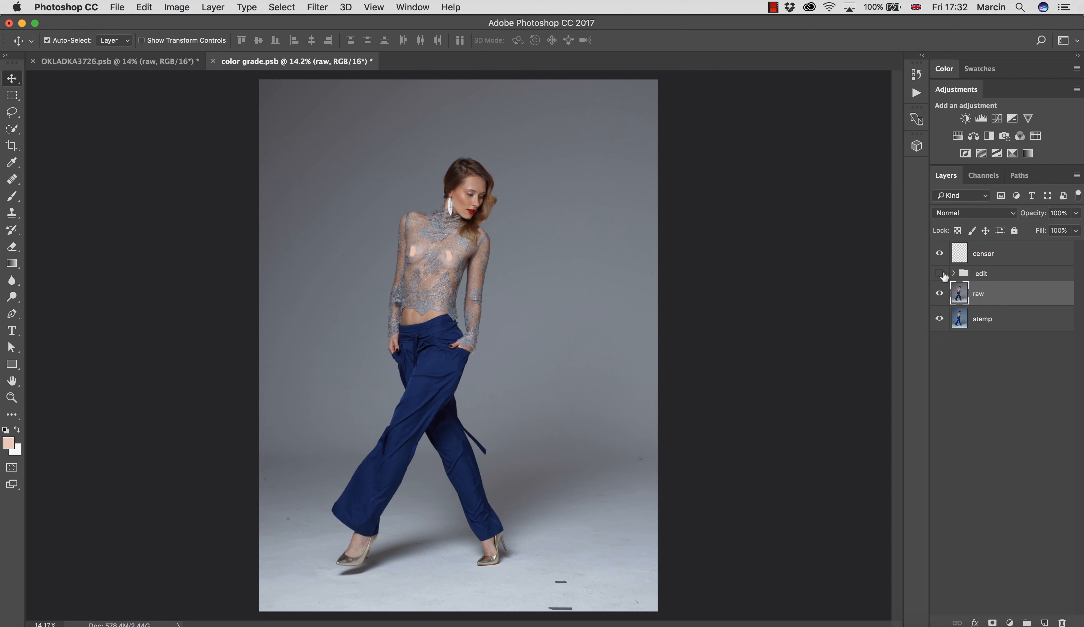
# Step: Hide and restore the walking model's edit grade in color grade.psb for a before/after look
pyautogui.click(940, 273)
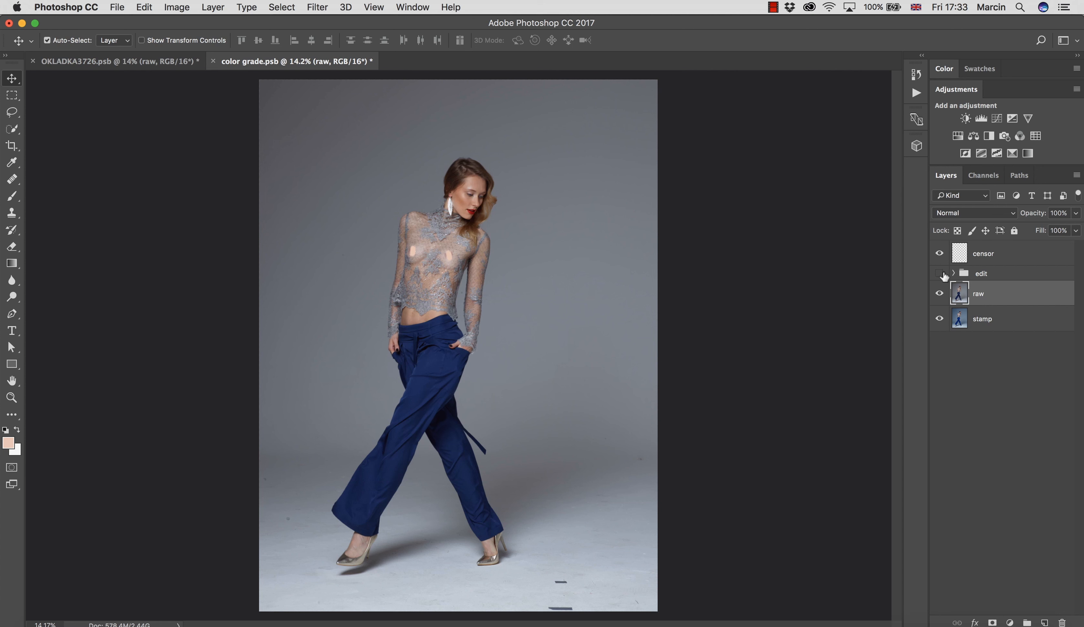
pyautogui.click(939, 273)
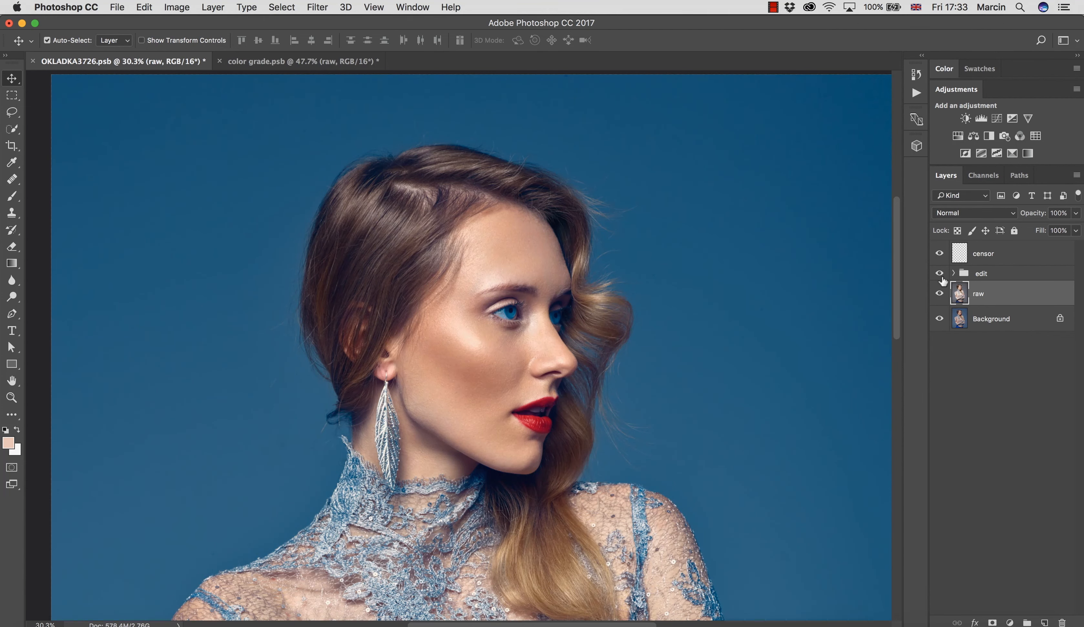
# Step: Hide and restore the blue grade on the close-up face of the OKLADKA3726 portrait
pyautogui.click(939, 274)
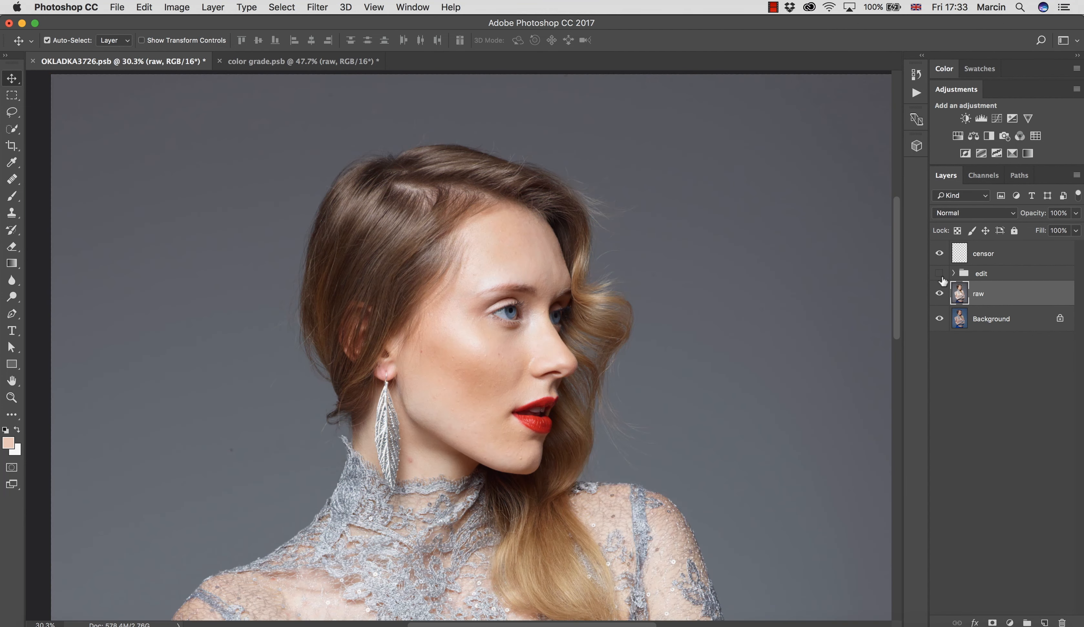
pyautogui.click(940, 273)
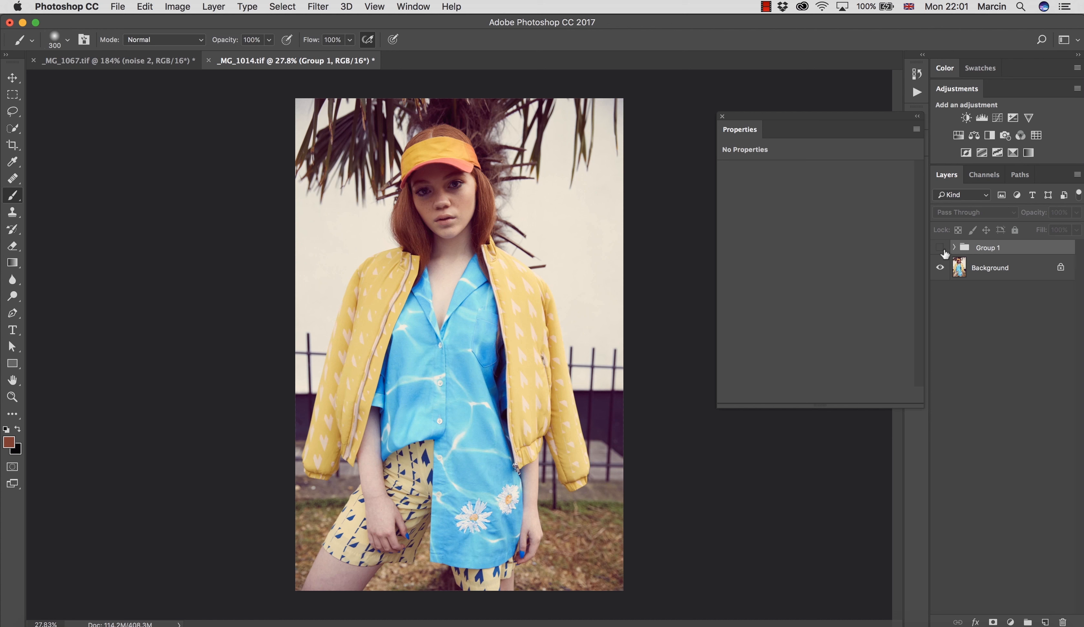
# Step: Toggle Group 1's colour grade on, off and on again to compare the yellow-jacket portrait
pyautogui.click(940, 248)
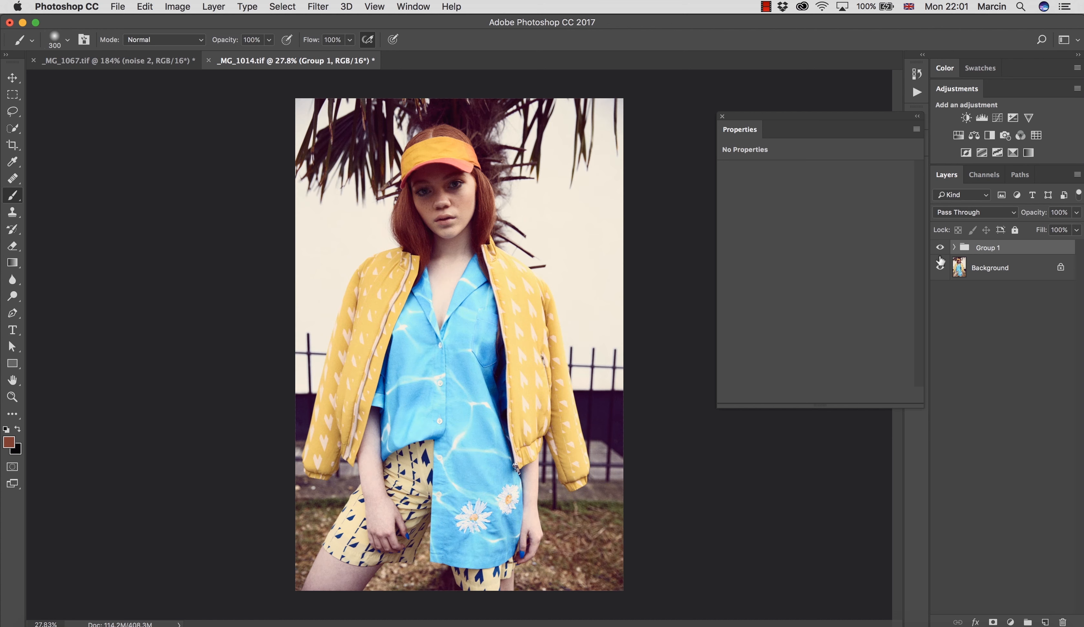
pyautogui.click(940, 247)
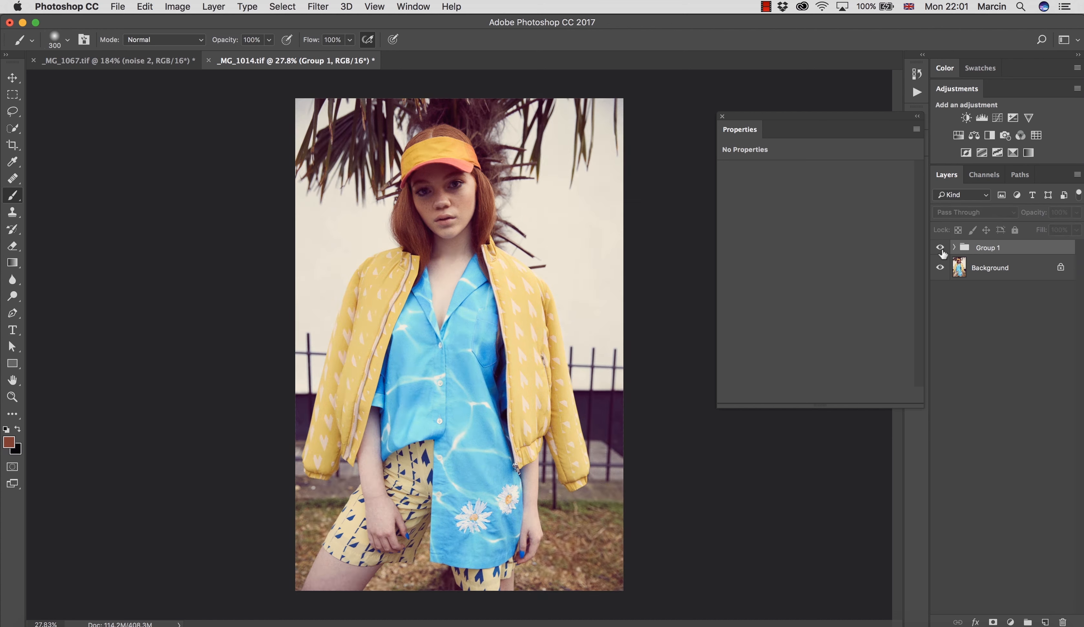
pyautogui.click(939, 247)
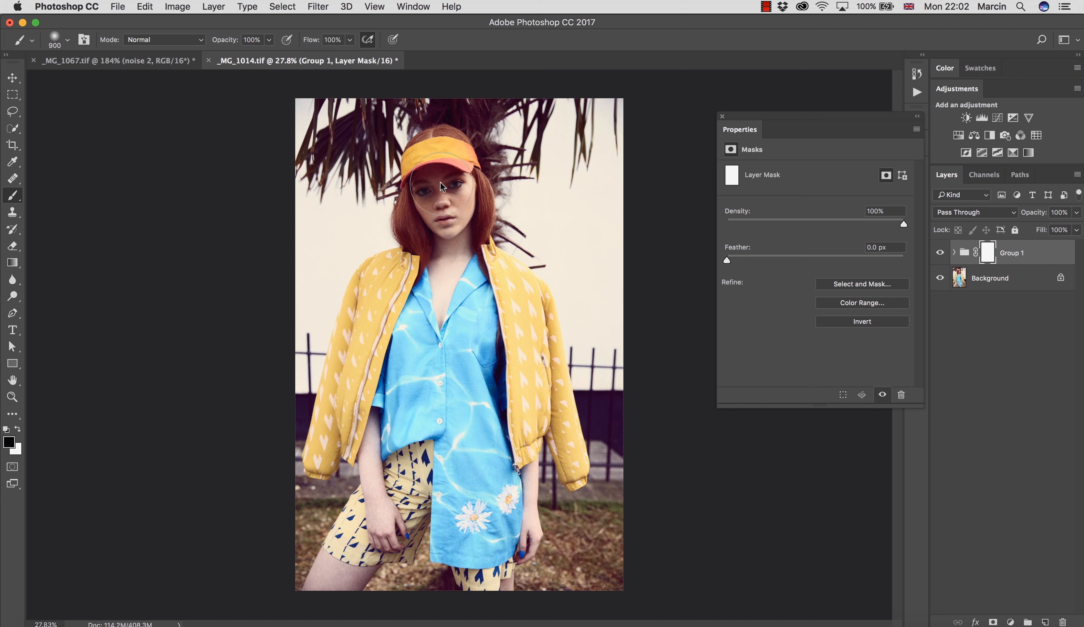
pyautogui.moveTo(451, 180)
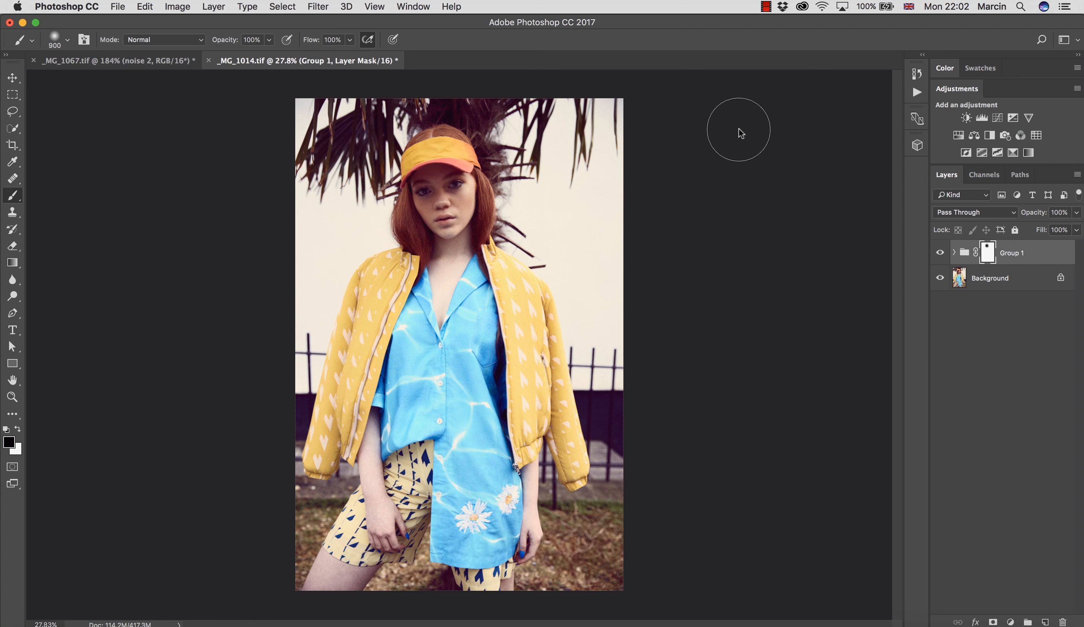
pyautogui.moveTo(955, 325)
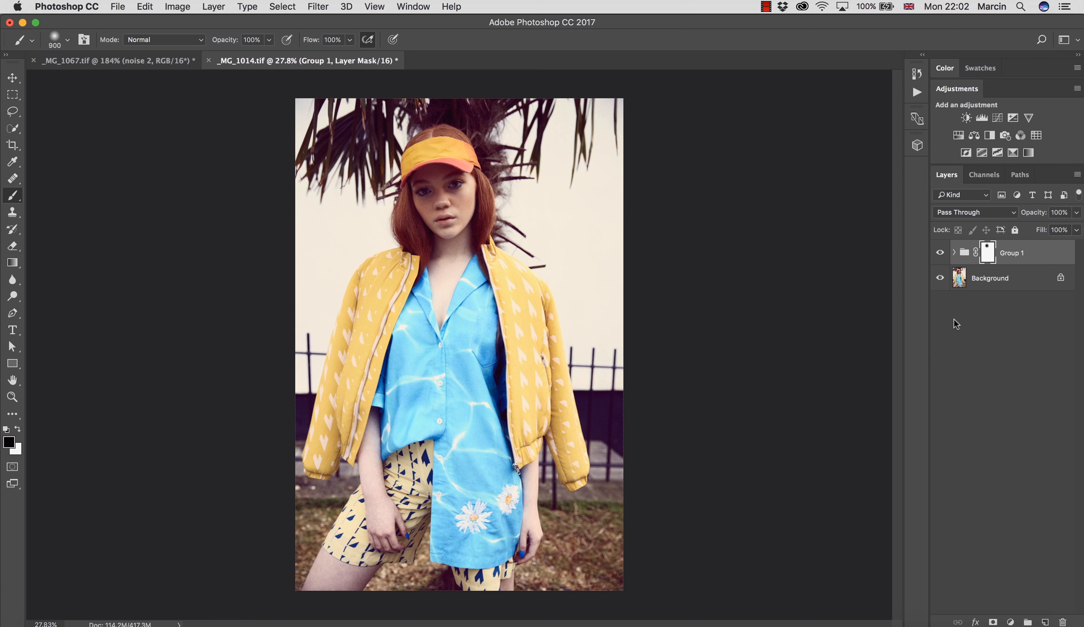
pyautogui.moveTo(959, 308)
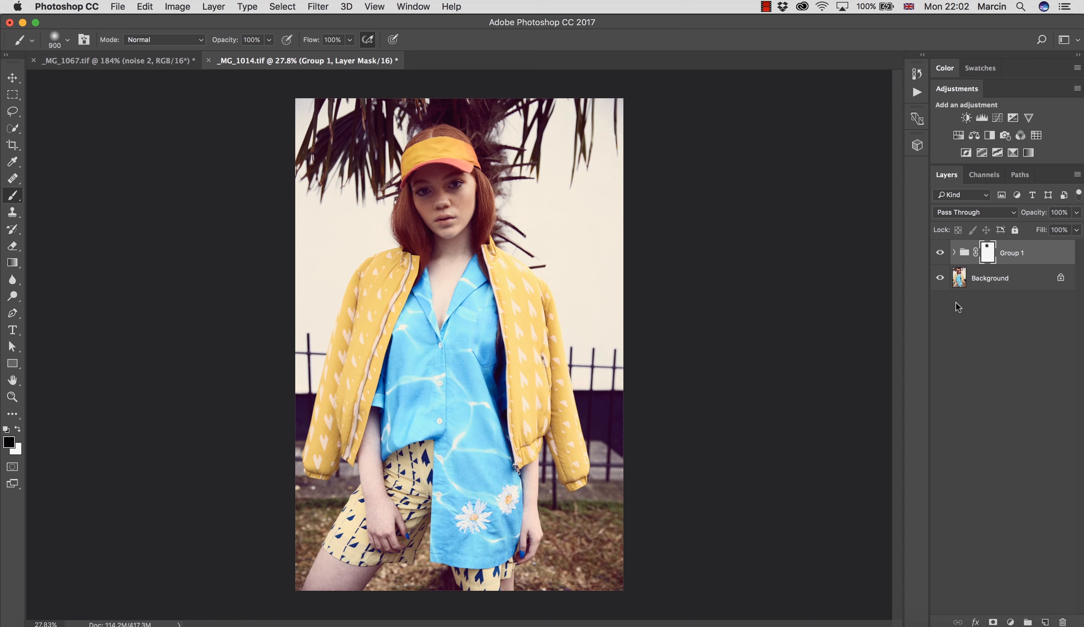